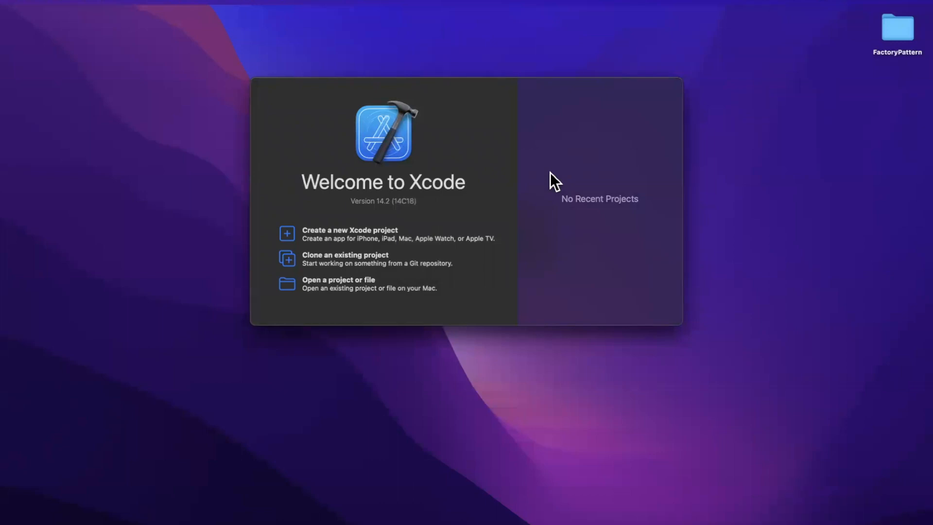
pyautogui.moveTo(589, 202)
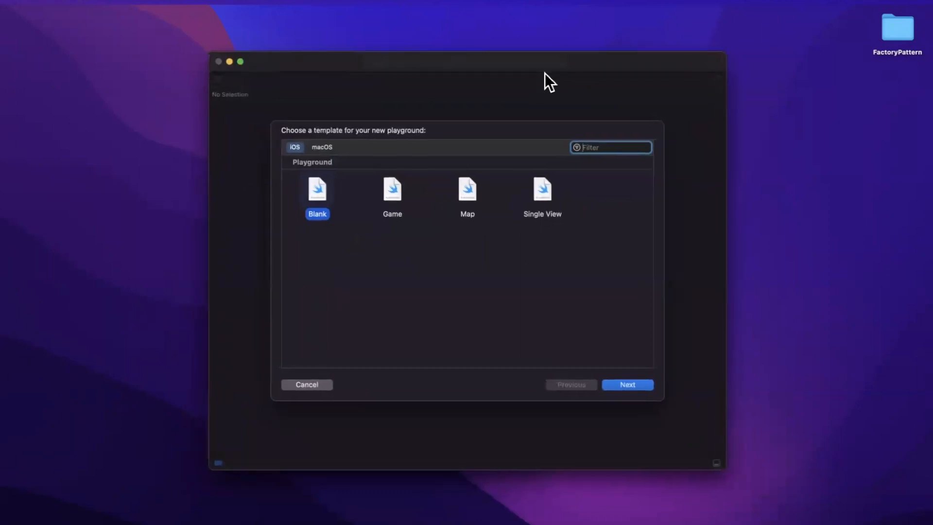
# Pick the Blank template and save the playground as SimpleBindings on the Desktop.
pyautogui.click(627, 385)
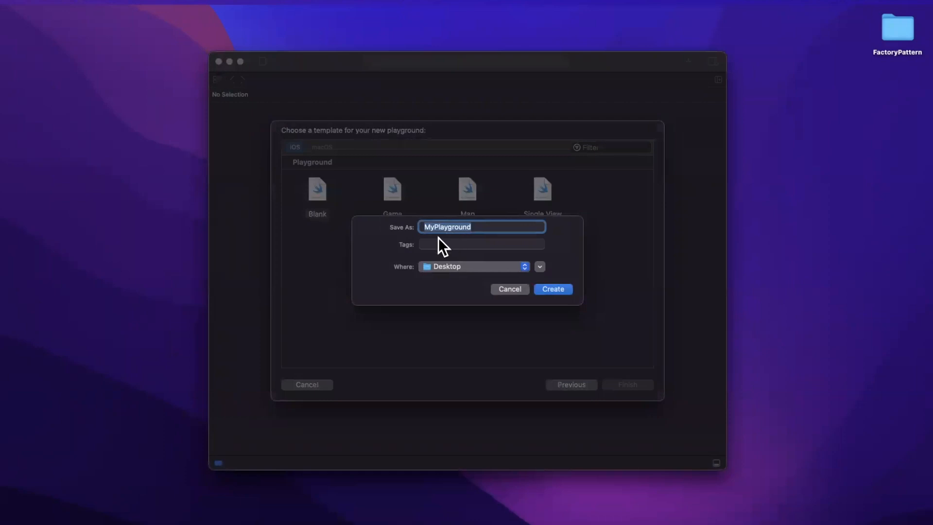
pyautogui.write('SimpleB')
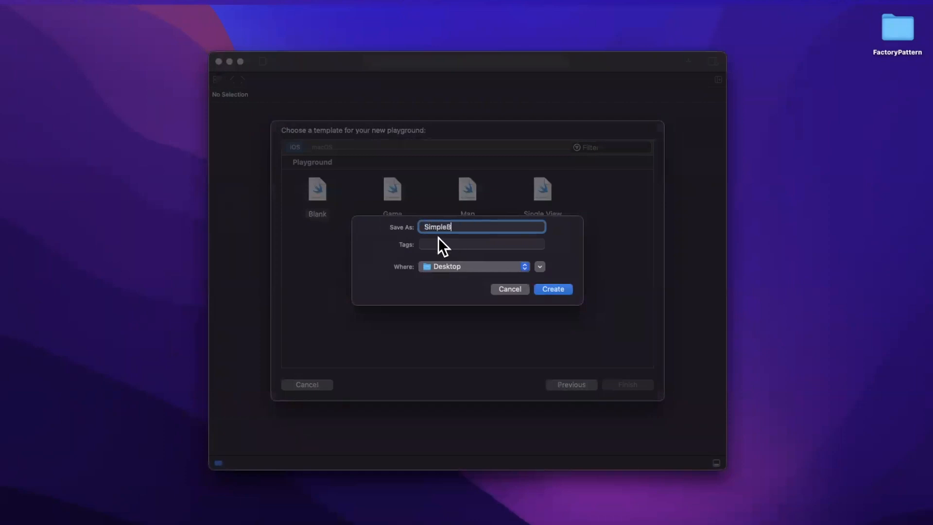
pyautogui.write('inding')
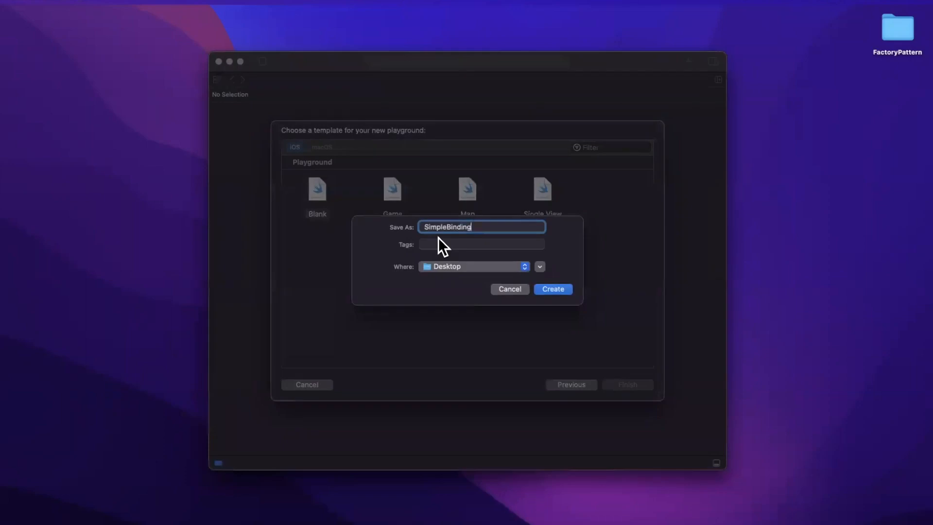
pyautogui.click(551, 289)
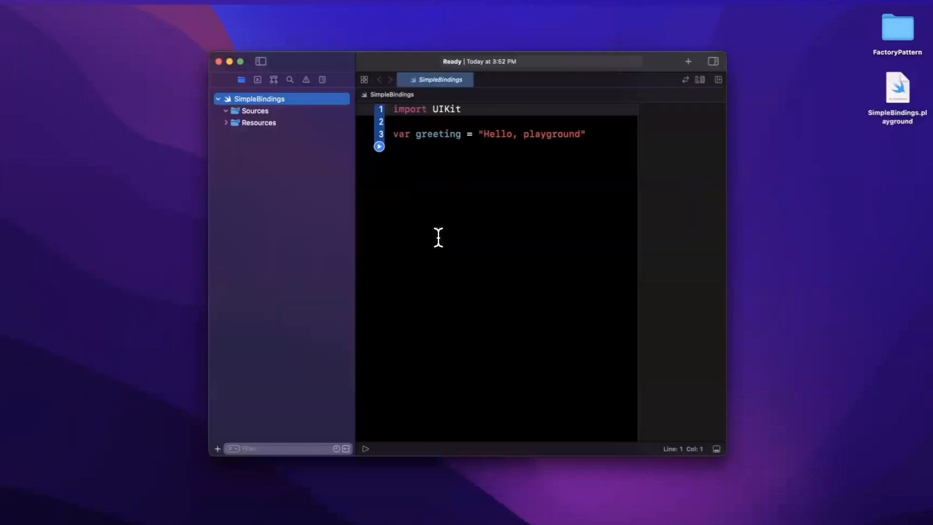
# Delete the sample var greeting line, leaving only import UIKit.
pyautogui.click(366, 448)
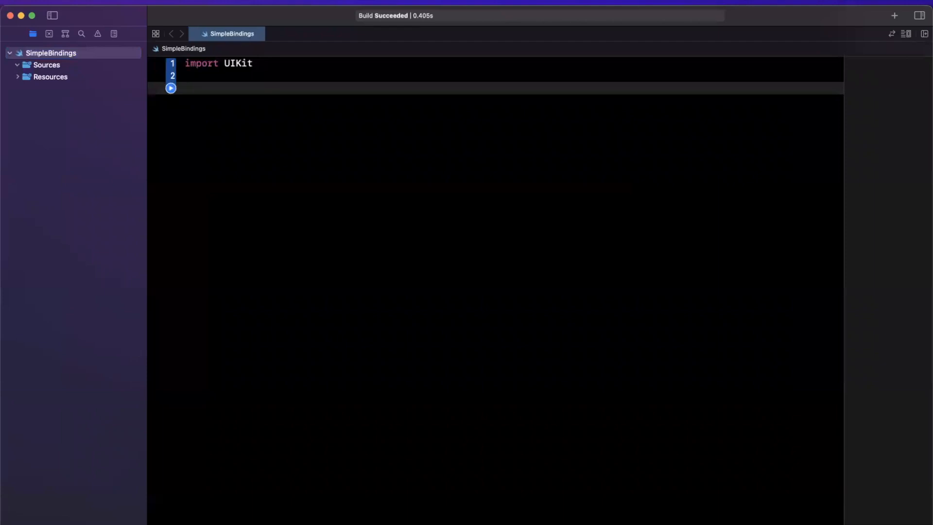
pyautogui.click(185, 88)
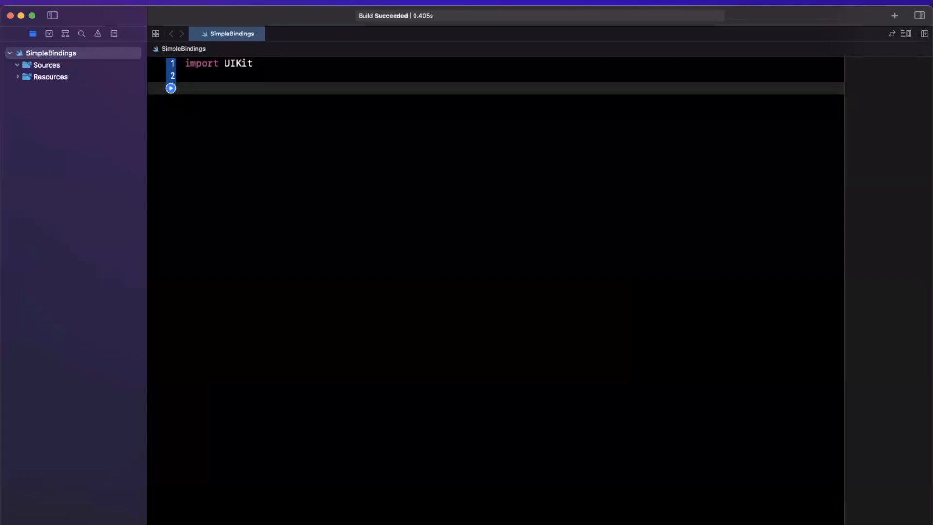
# Add // Simple Binding, // ViewModel and // View comment headings below the import.
pyautogui.click(184, 88)
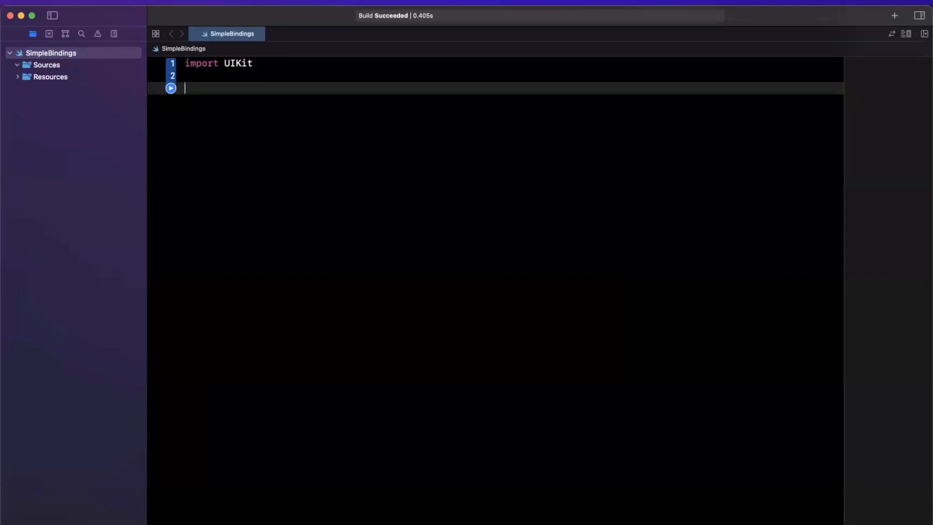
pyautogui.write('//')
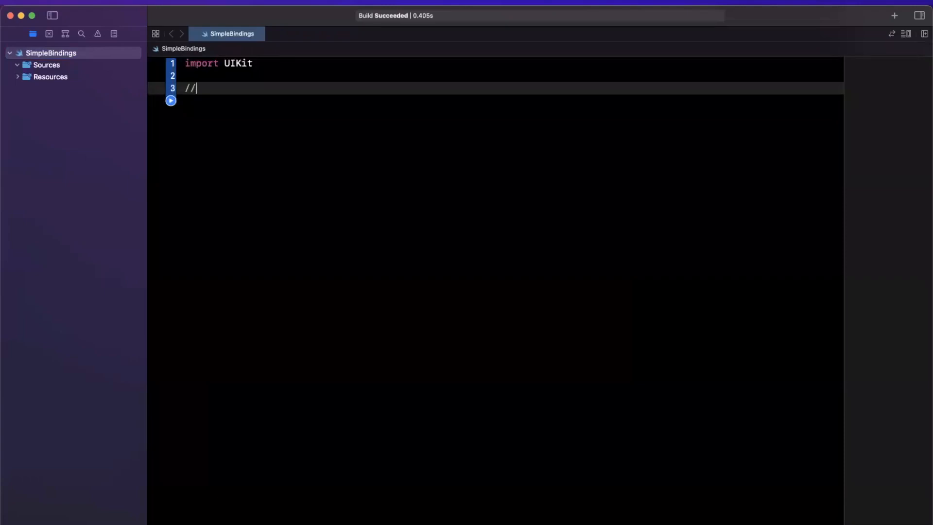
pyautogui.write('ViewModel')
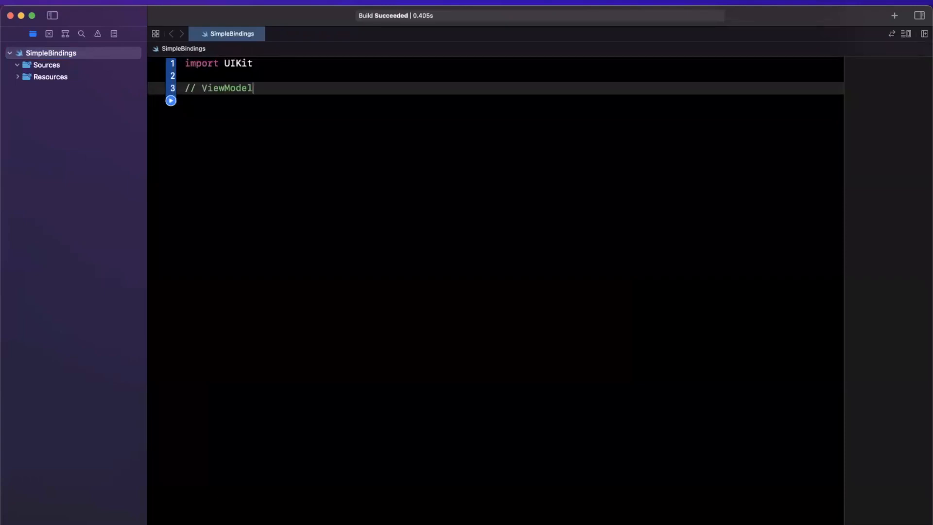
pyautogui.write('// View')
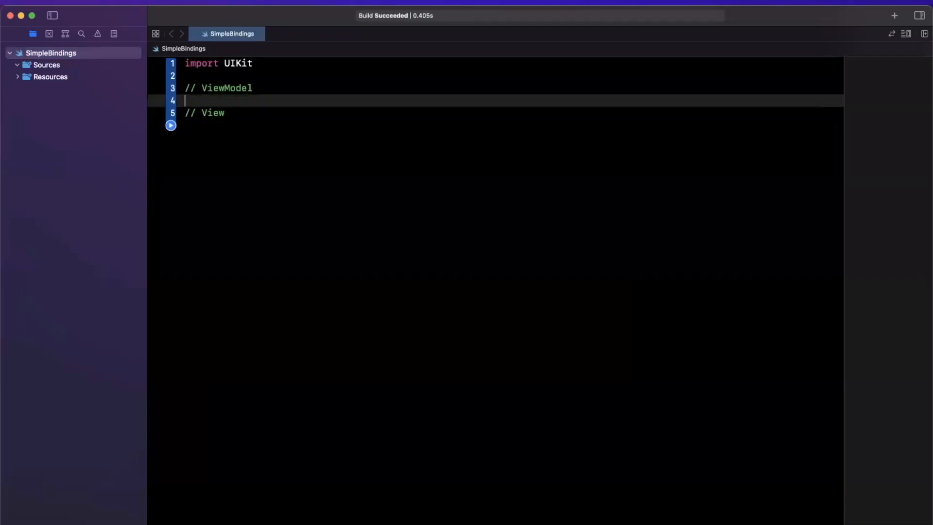
pyautogui.write('// Simp')
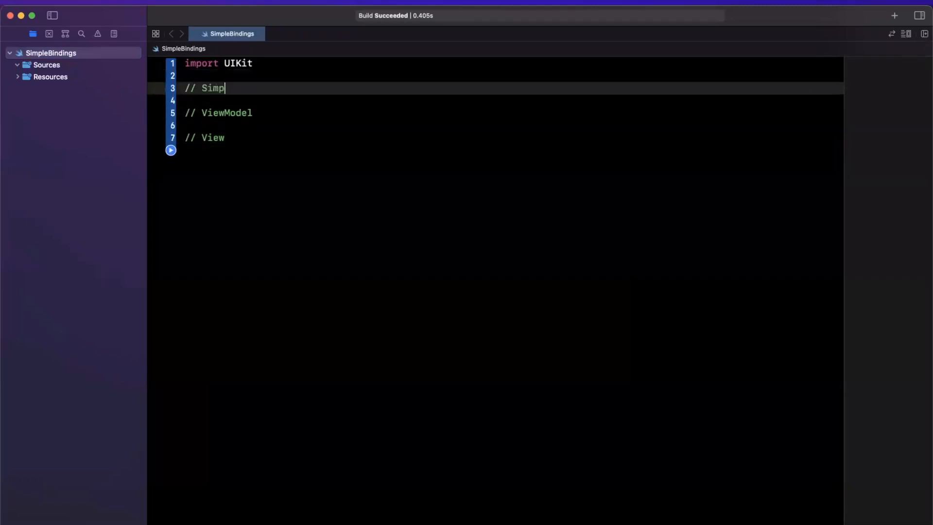
pyautogui.write('le Binding')
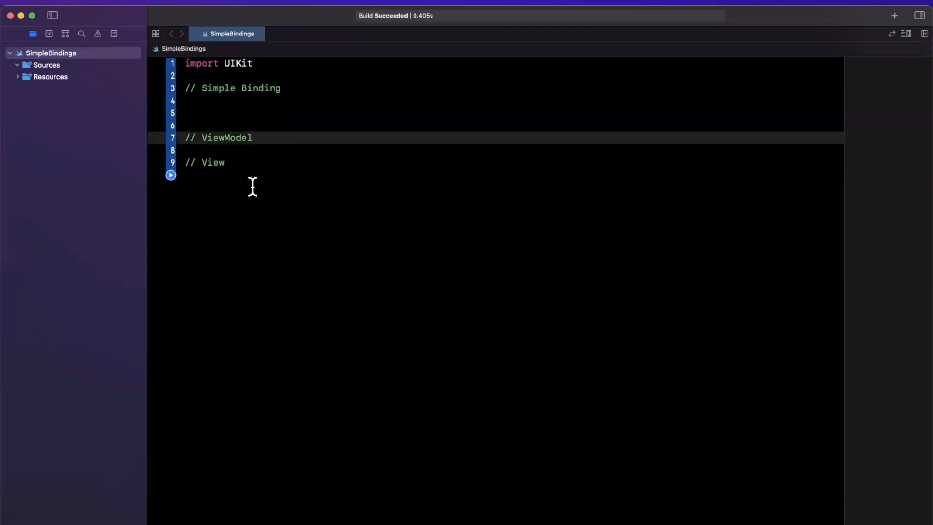
# Declare final classes ViewModel, View and SimpleBinding with empty inits, dropping the UIView superclass.
pyautogui.write('final')
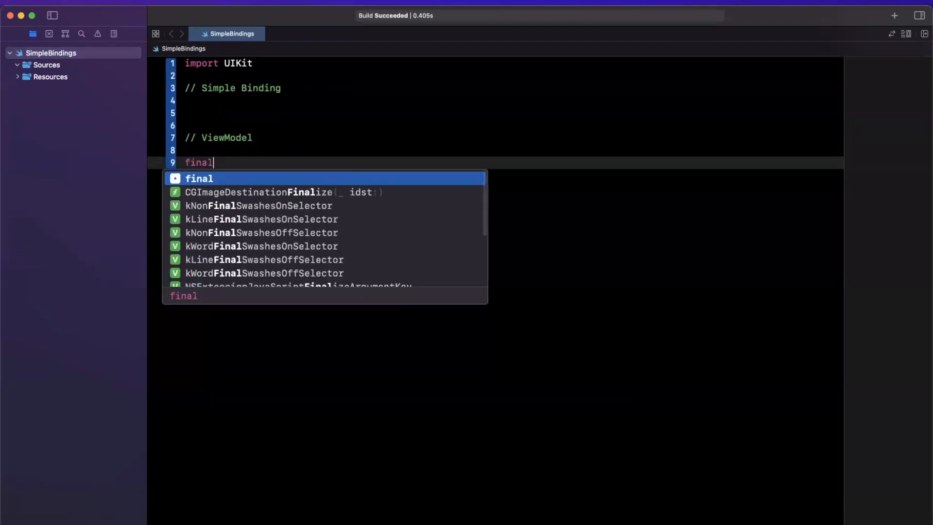
pyautogui.write('clas')
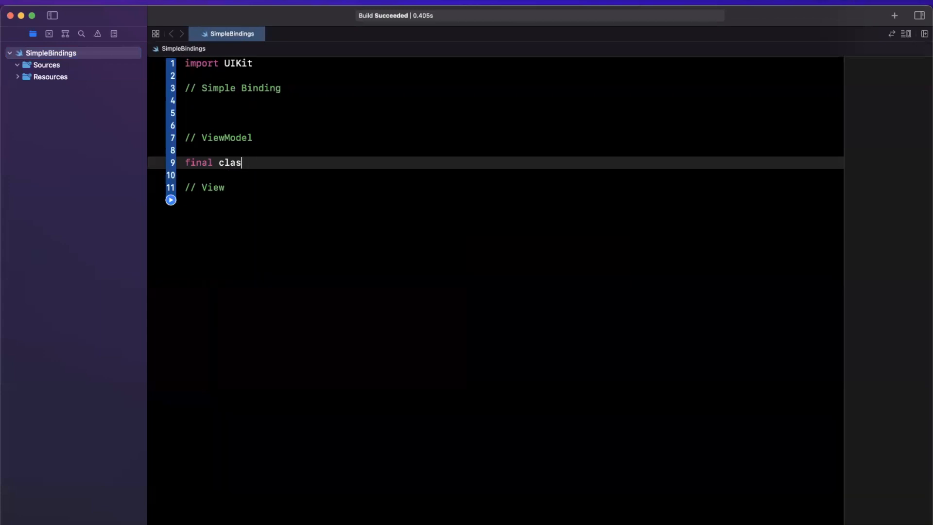
pyautogui.write('s ViewModel {')
pyautogui.write('final class View {')
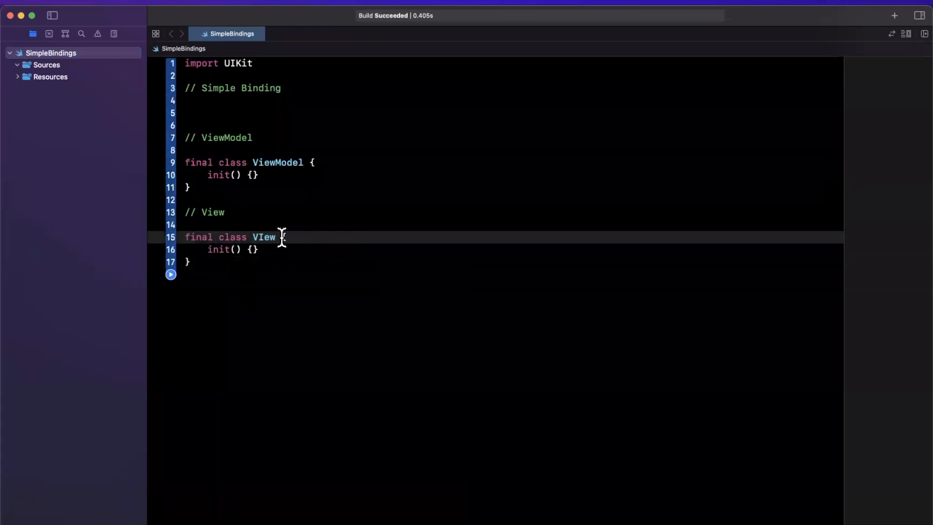
pyautogui.write(': UIView')
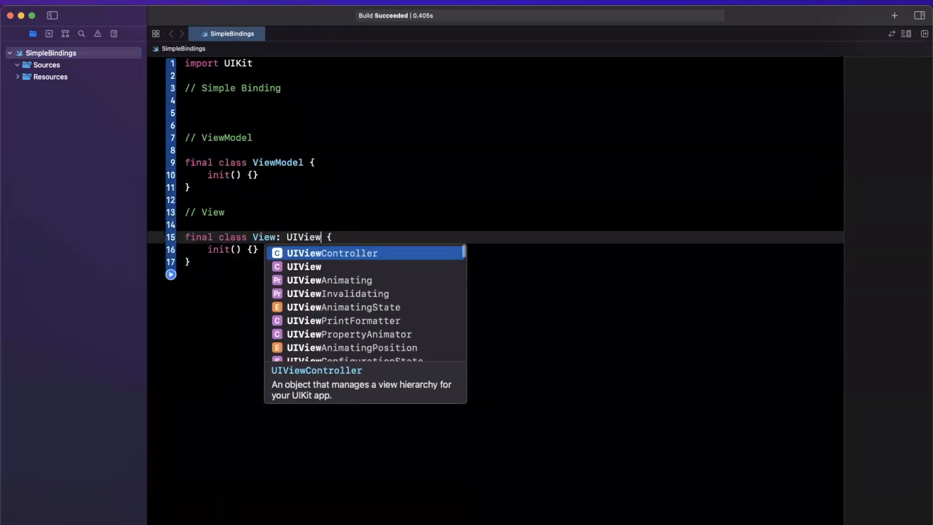
pyautogui.press('Escape')
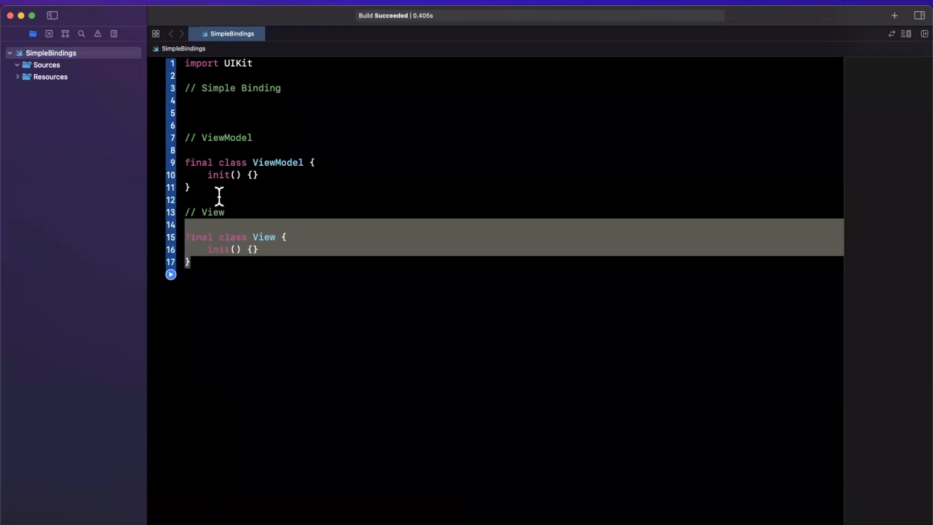
pyautogui.click(258, 113)
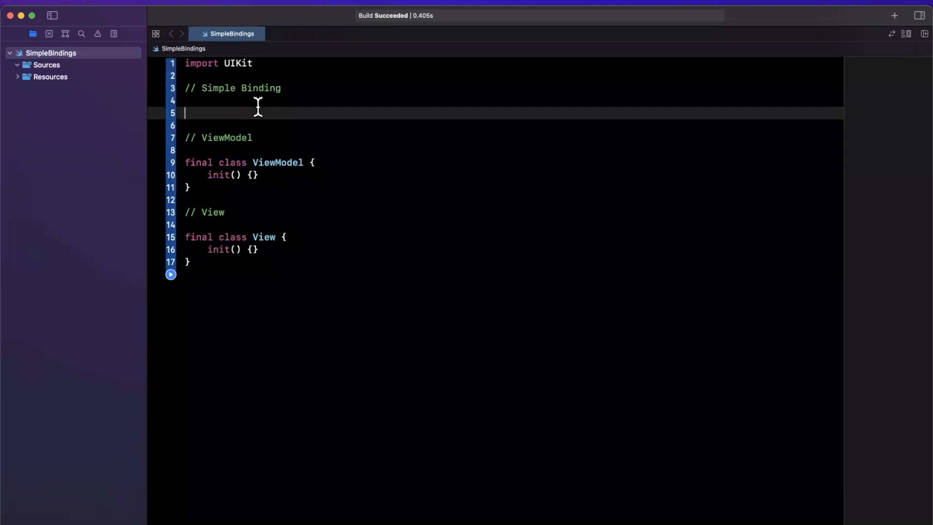
pyautogui.write('final class Simple {')
pyautogui.click(511, 125)
pyautogui.write('init() {}')
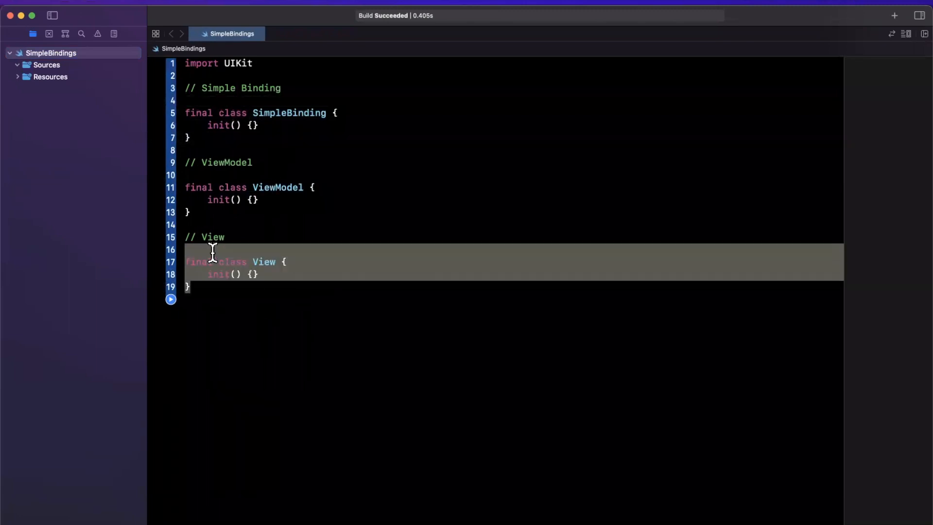
pyautogui.moveTo(228, 150)
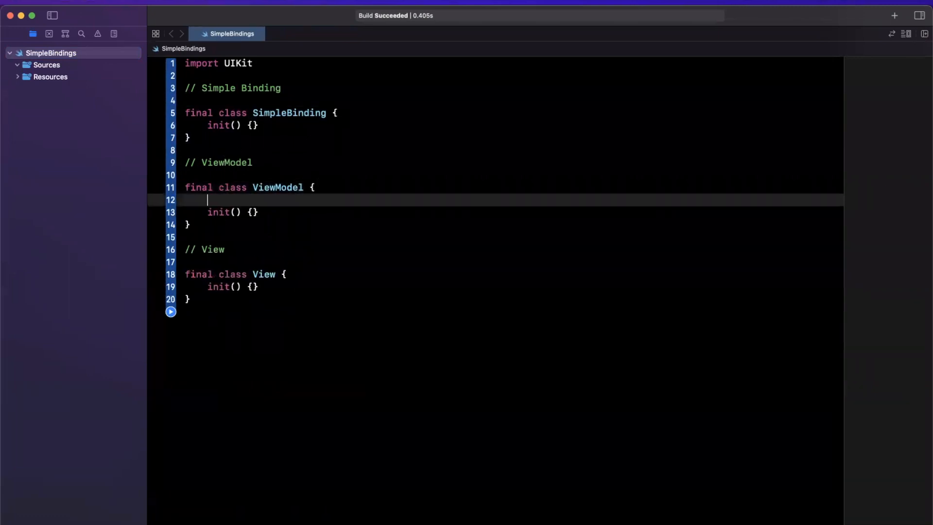
# Declare ViewModel's isLoading as public private(set) var, defaulting to true.
pyautogui.write('public')
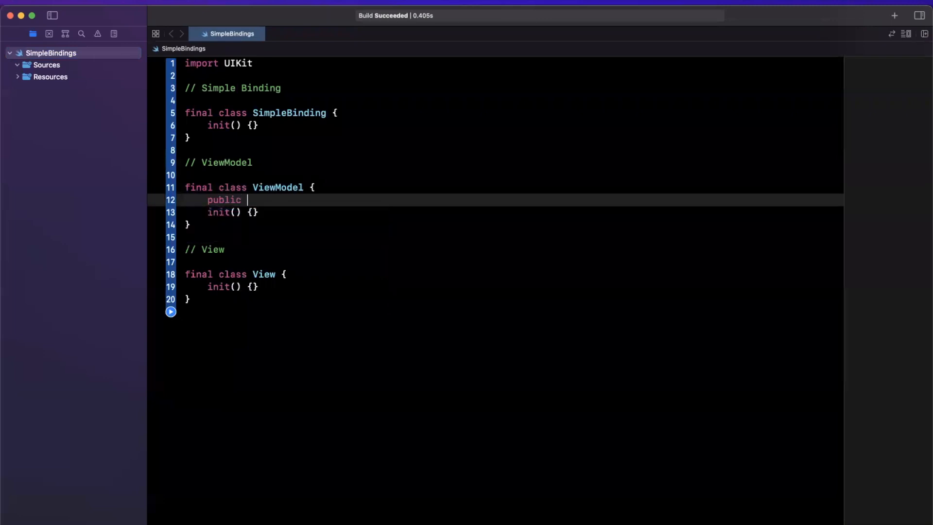
pyautogui.write('private')
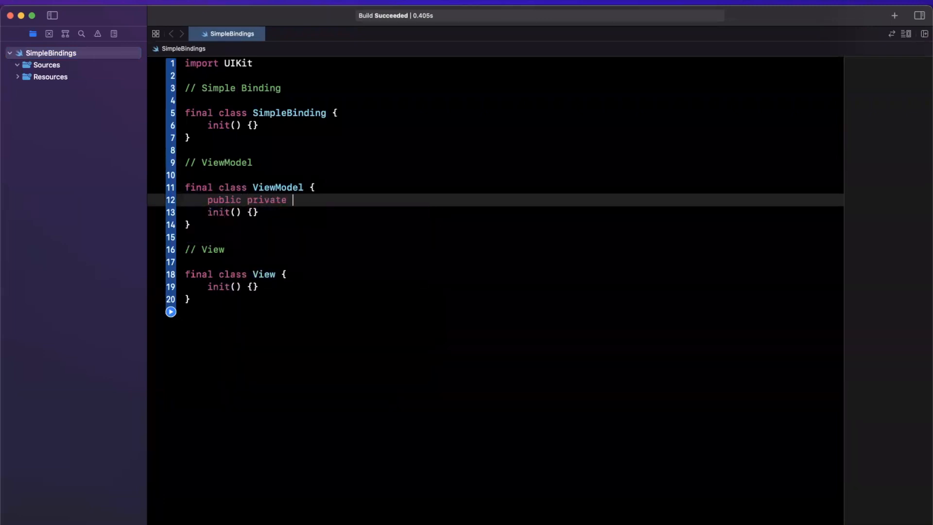
pyautogui.write('()')
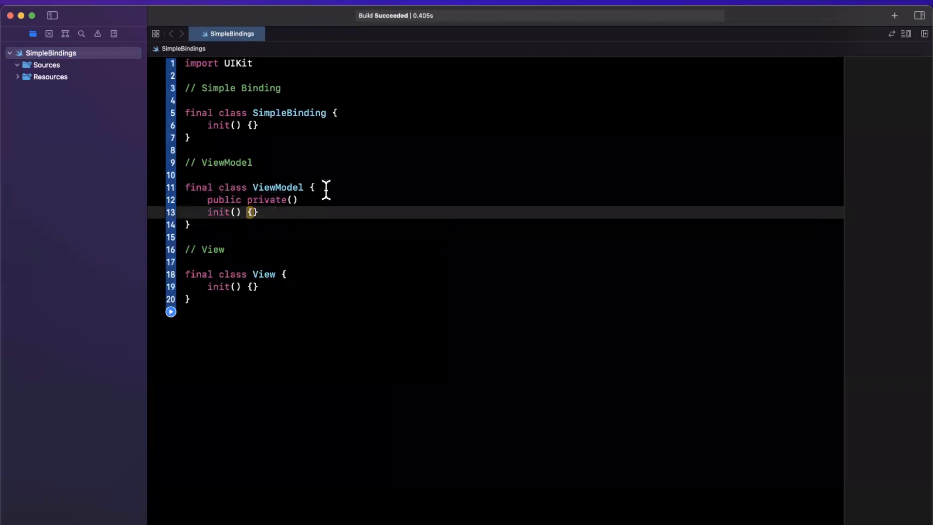
pyautogui.write('set) var i')
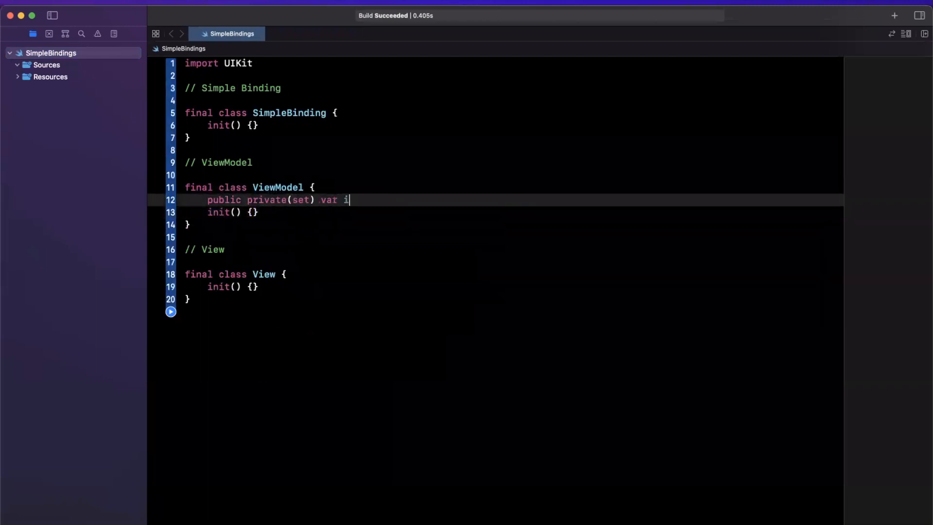
pyautogui.write('sLoading = tr')
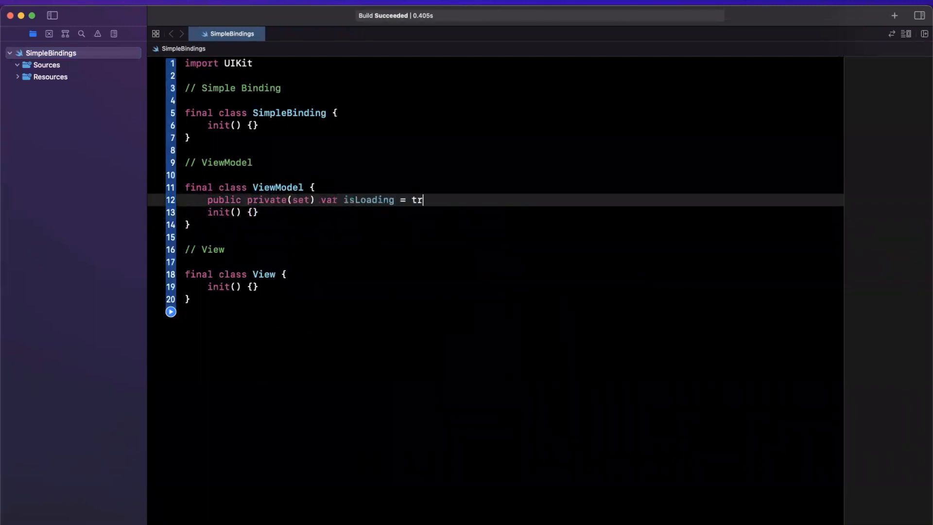
pyautogui.write('ue')
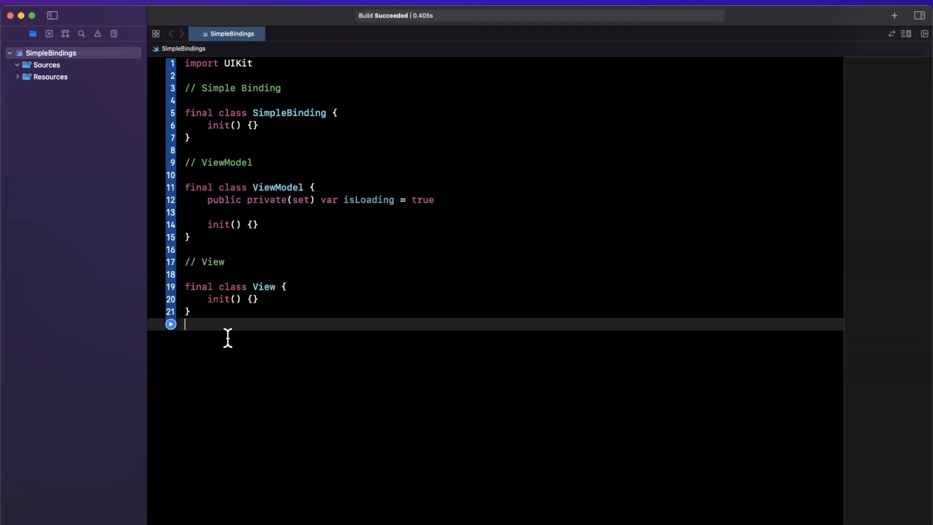
pyautogui.moveTo(223, 117)
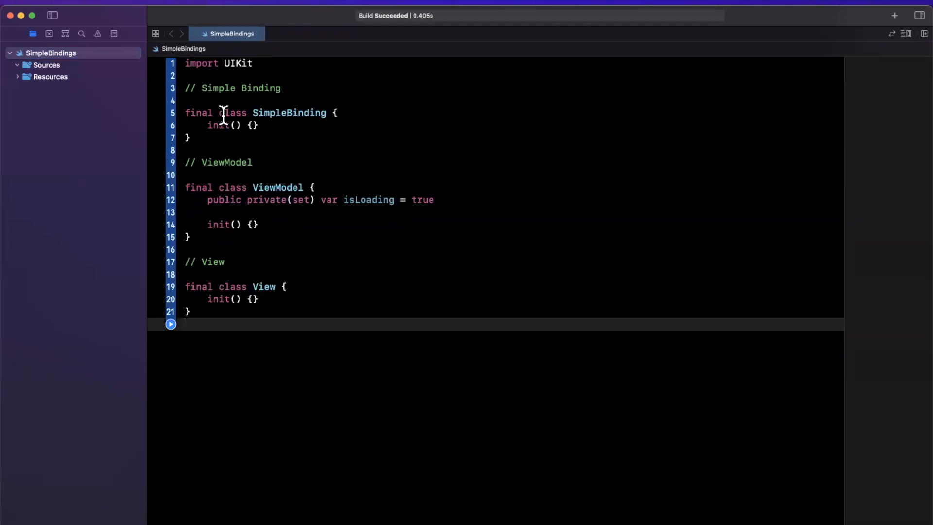
pyautogui.moveTo(304, 132)
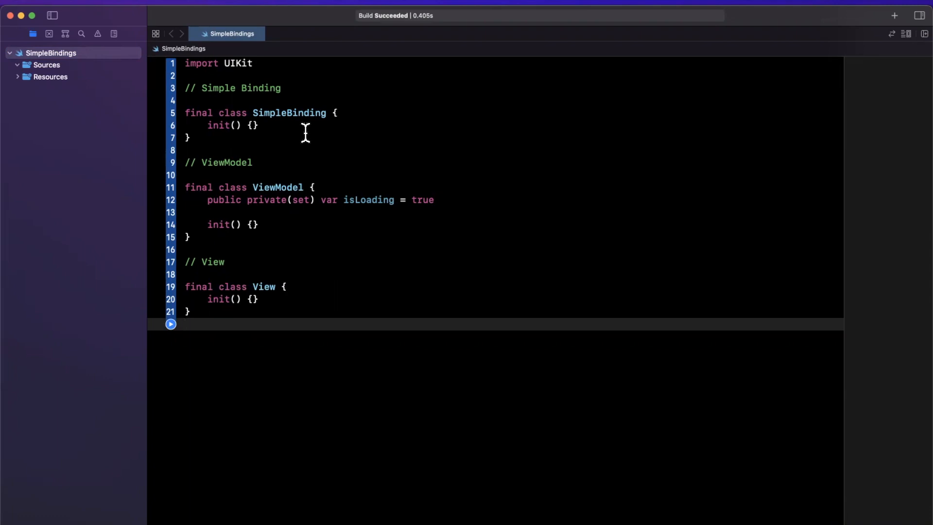
# Make SimpleBinding generic over T, with an init storing an optional value.
pyautogui.doubleClick(289, 113)
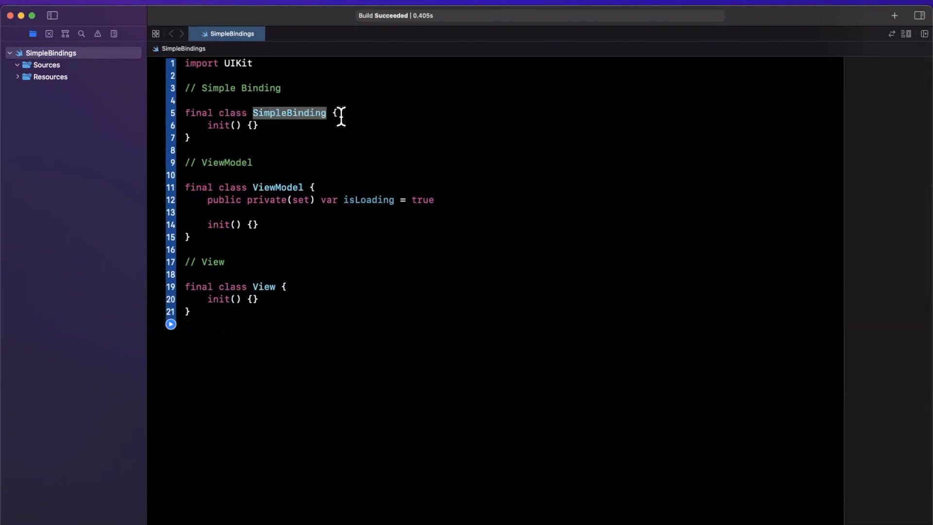
pyautogui.write('<>')
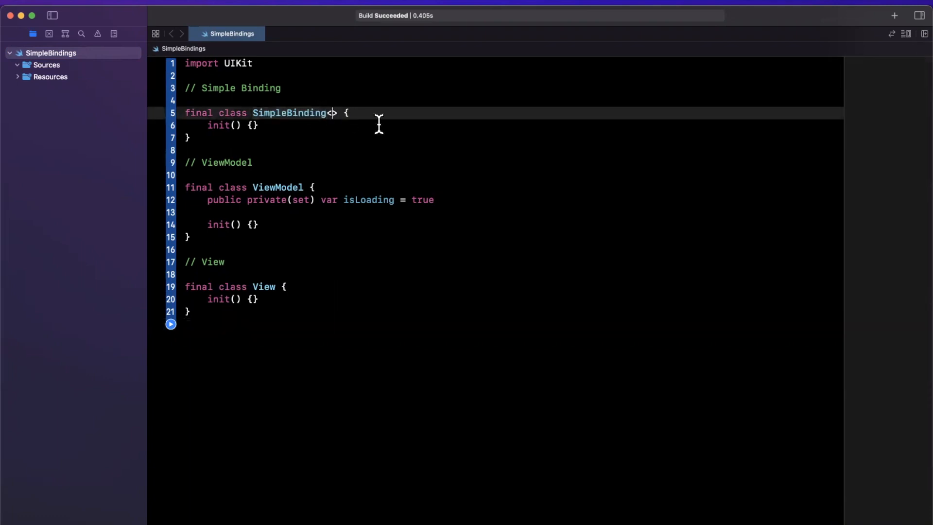
pyautogui.write('T')
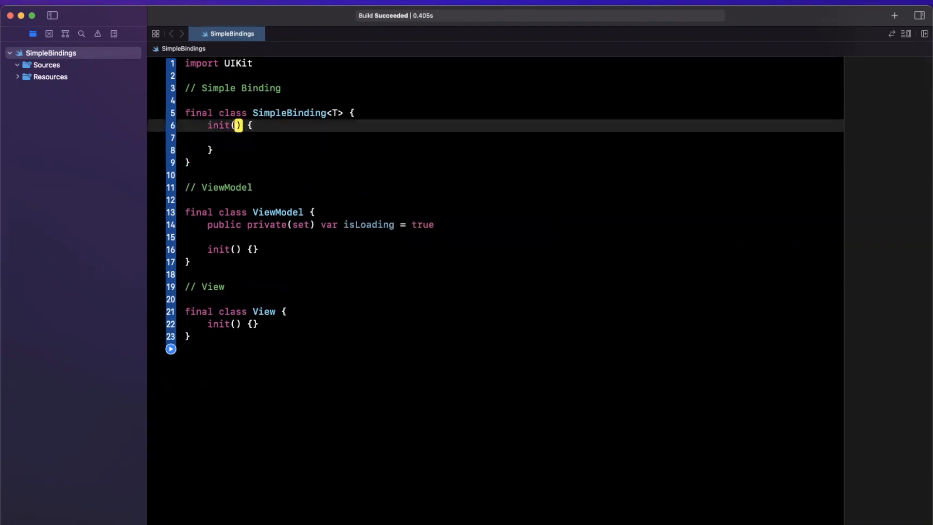
pyautogui.write('_ value: T?')
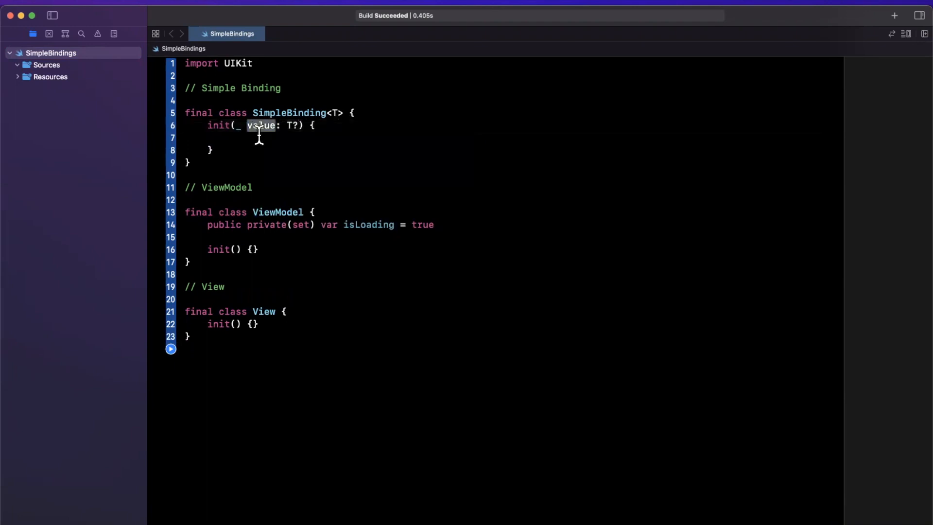
pyautogui.write('self.value = value')
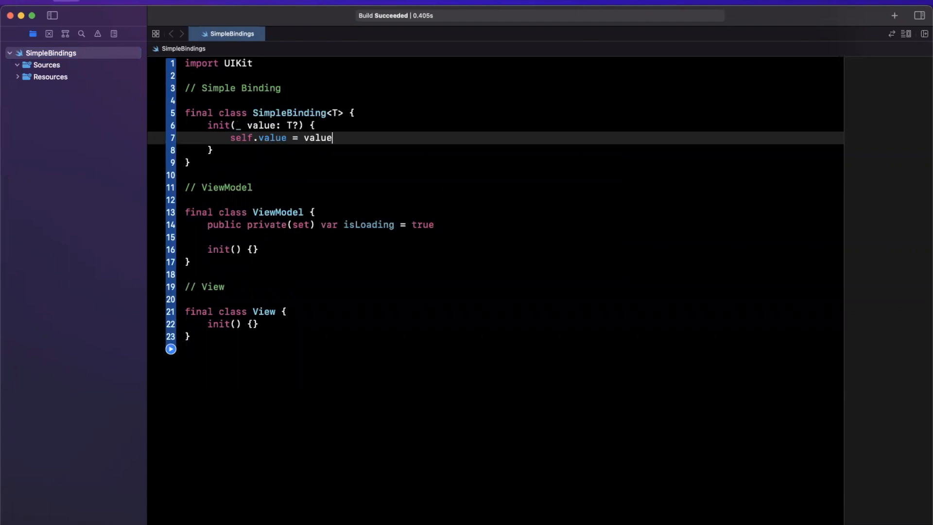
# Add a public value: T? property whose didSet holds a // Notify subscribers comment.
pyautogui.doubleClick(268, 125)
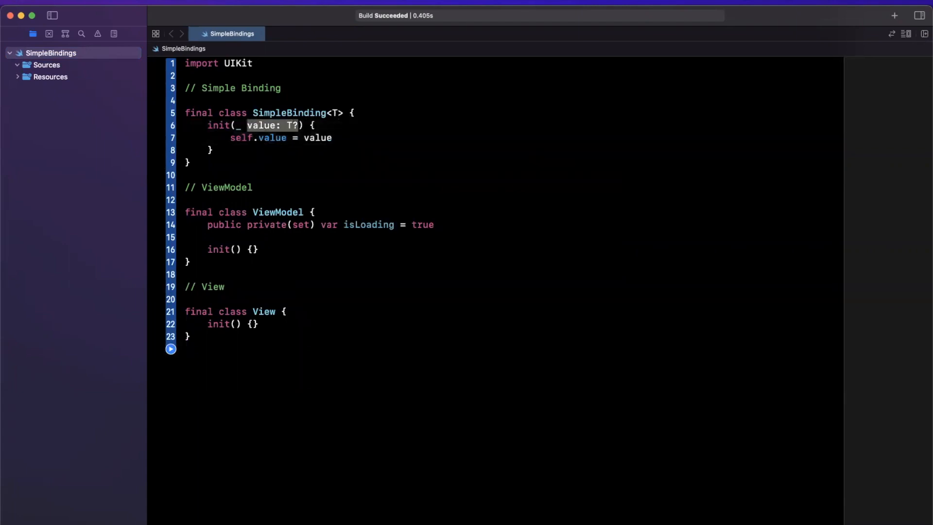
pyautogui.press('Return')
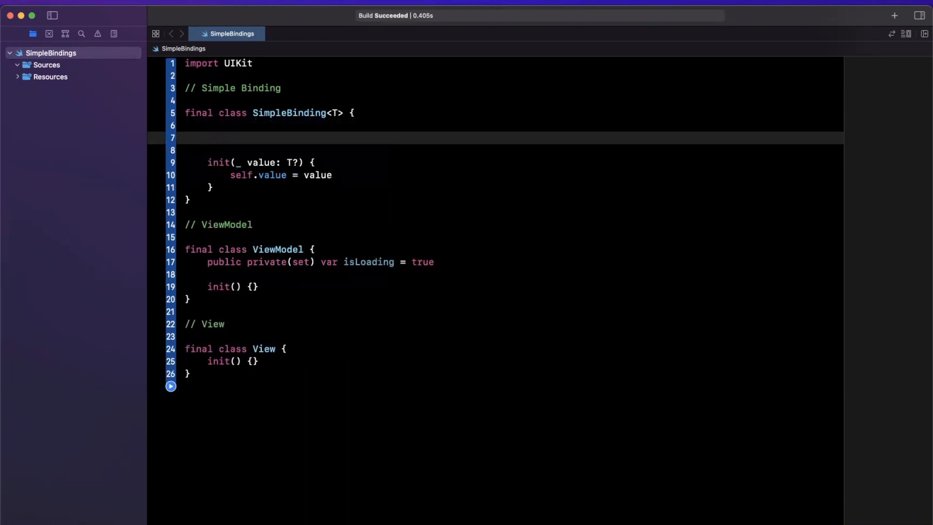
pyautogui.write('public var')
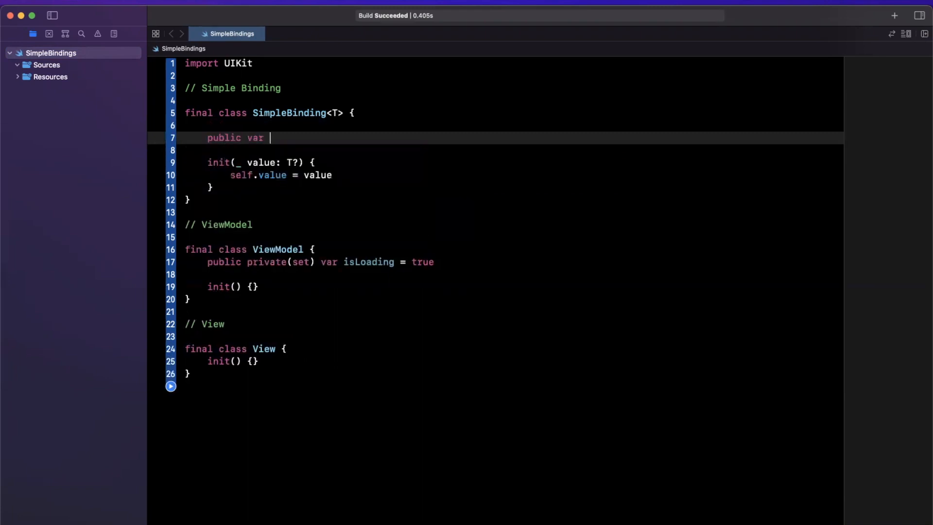
pyautogui.write('value: T? {')
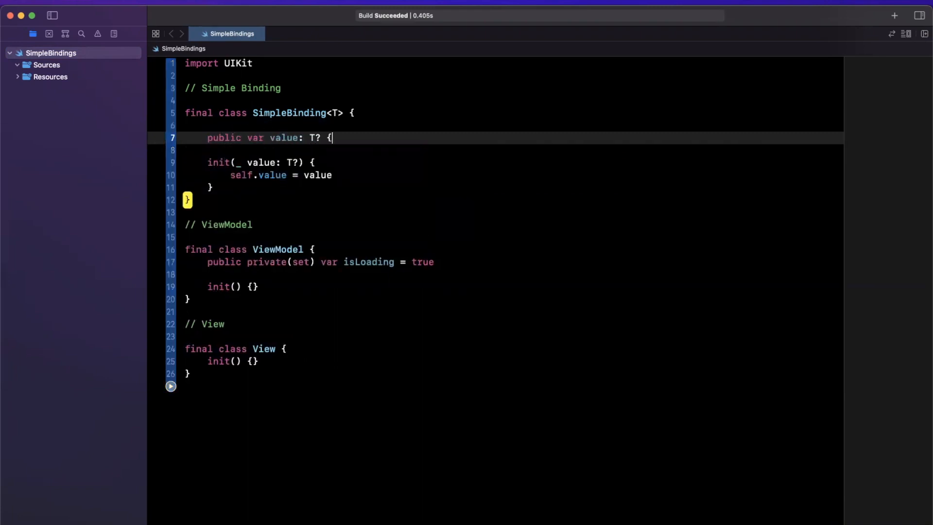
pyautogui.press('Return')
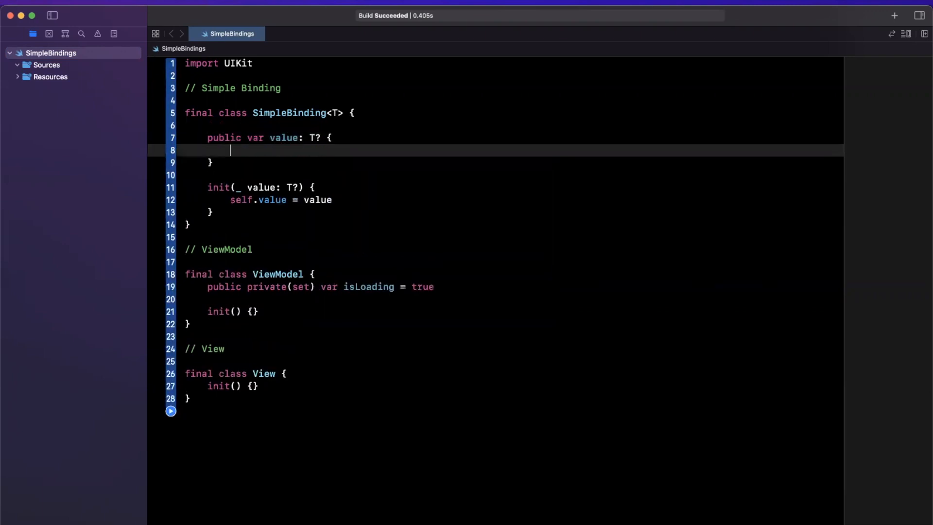
pyautogui.write('didSet {')
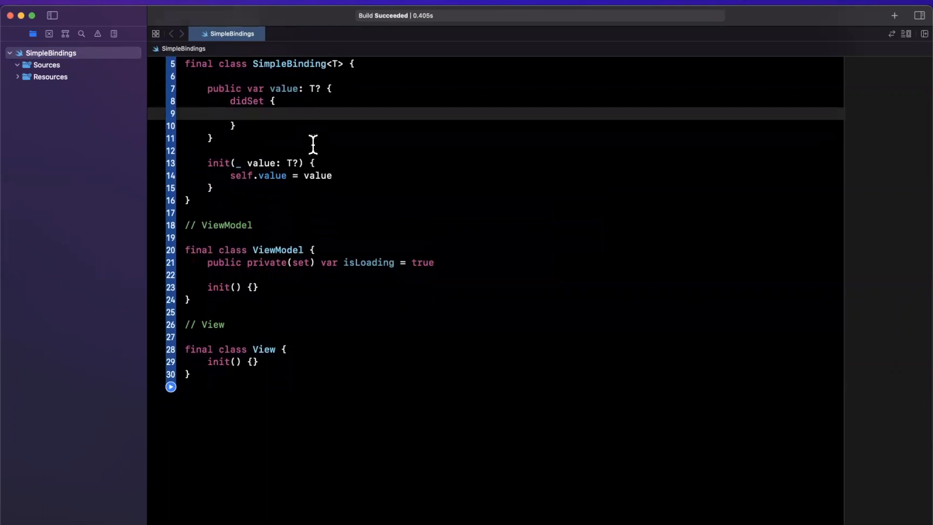
pyautogui.click(252, 114)
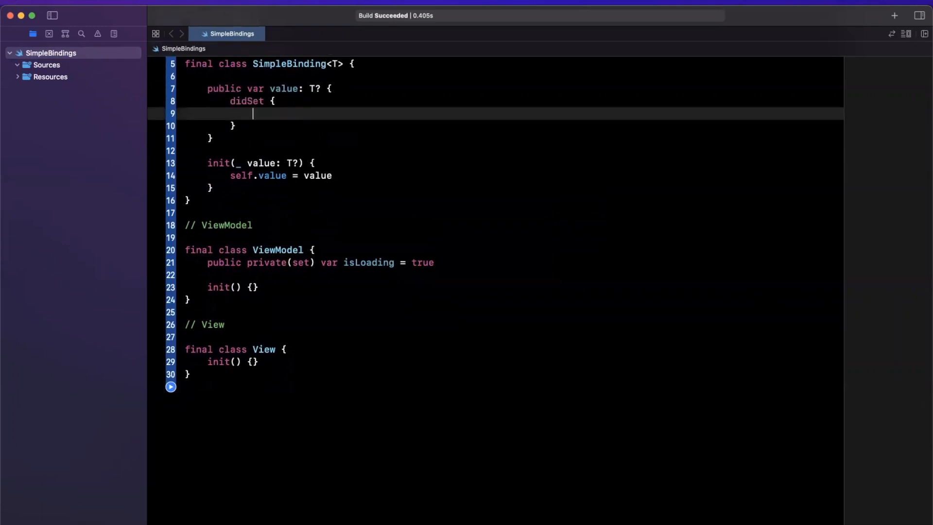
pyautogui.write('// Notify subscri')
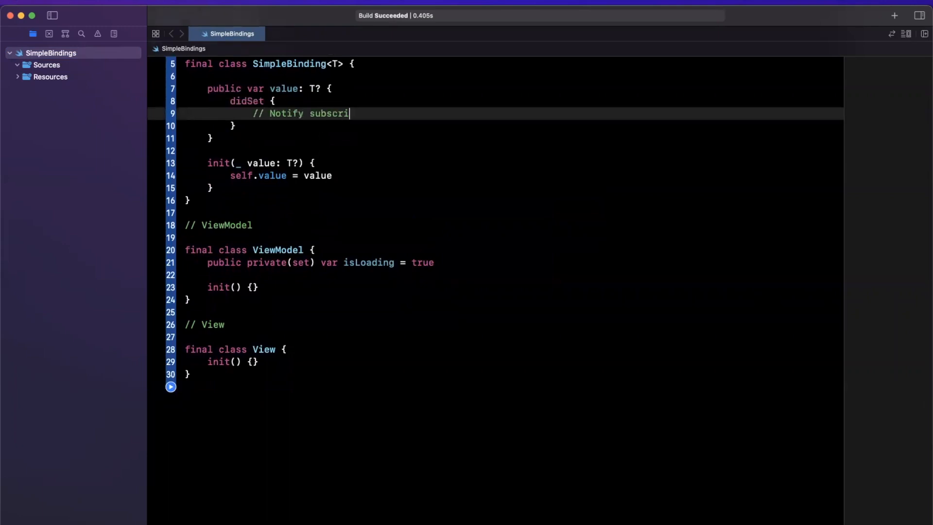
pyautogui.write('bers')
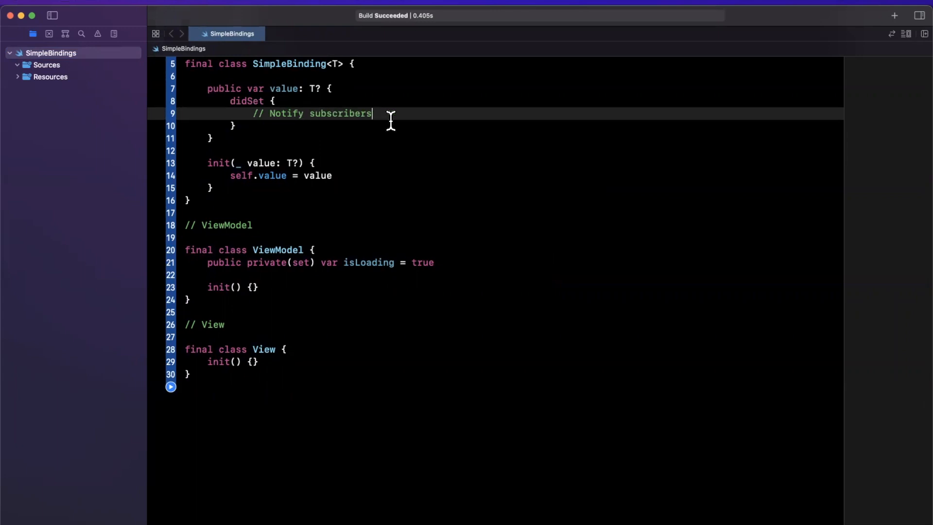
pyautogui.scroll(-3)
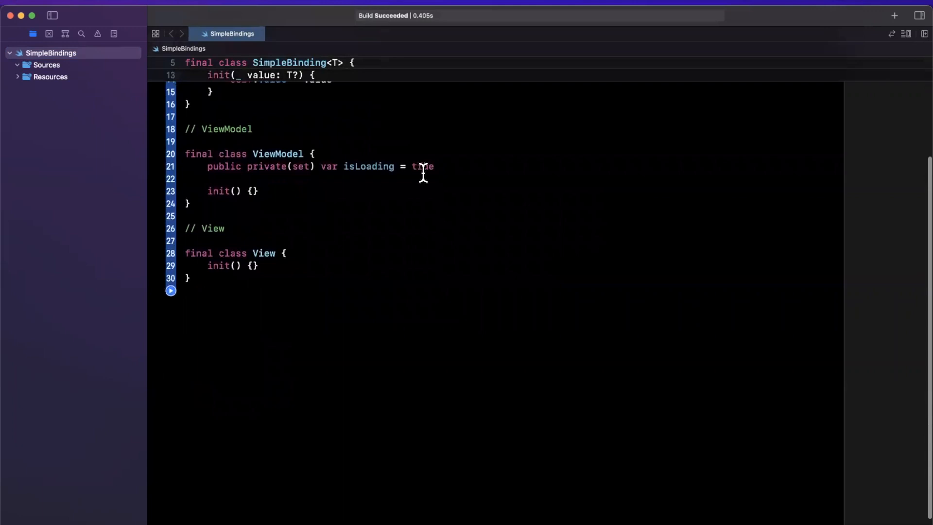
# Replace isLoading's plain true with SimpleBinding(true).
pyautogui.doubleClick(422, 166)
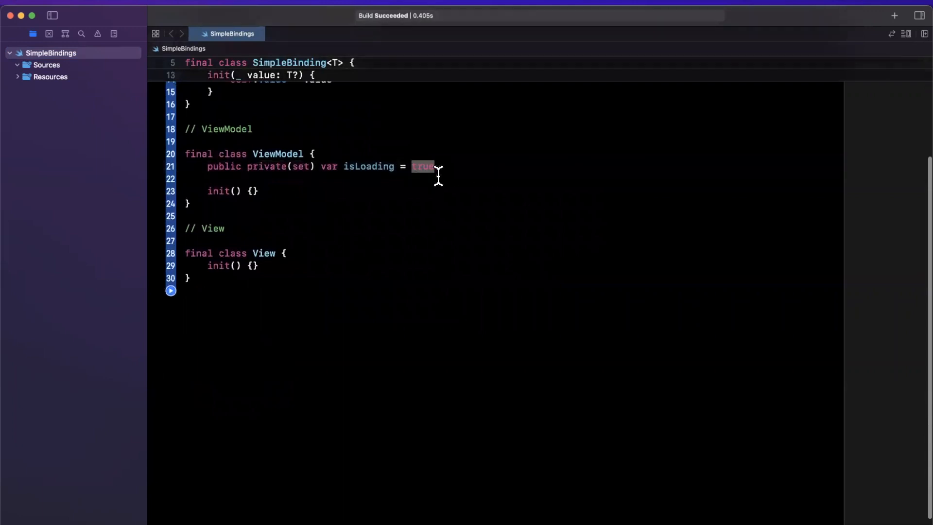
pyautogui.write('Bind')
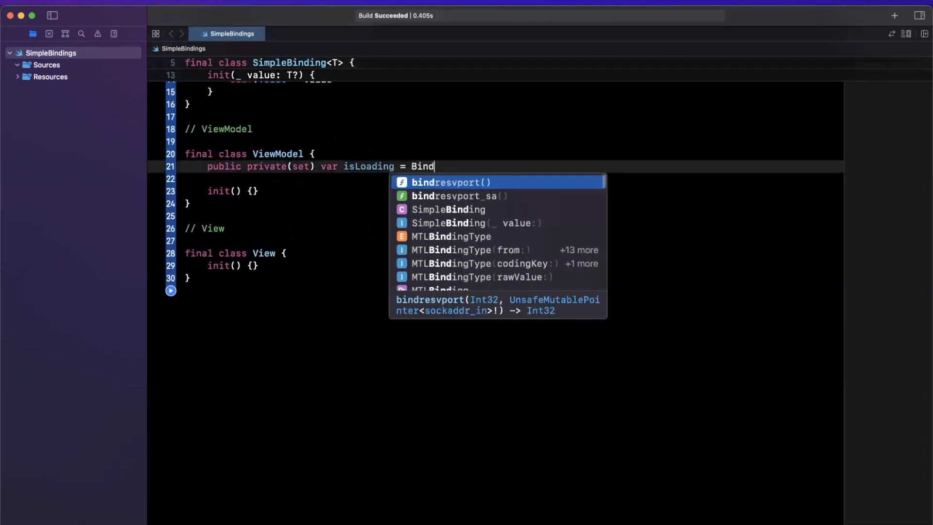
pyautogui.write('Simple')
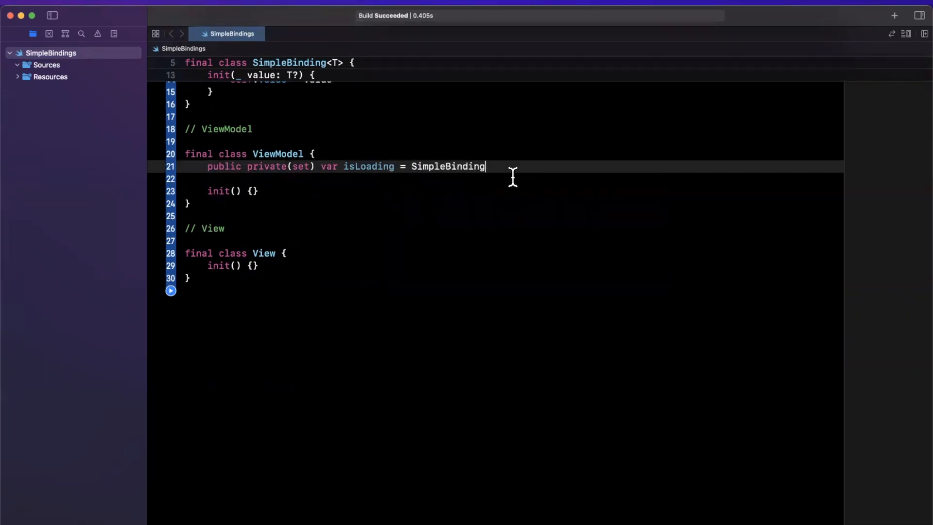
pyautogui.write('(')
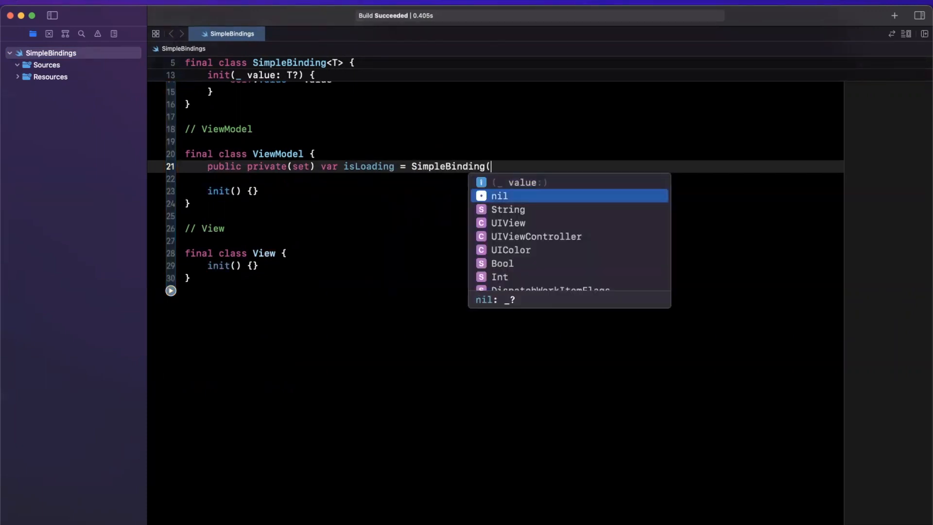
pyautogui.write('f')
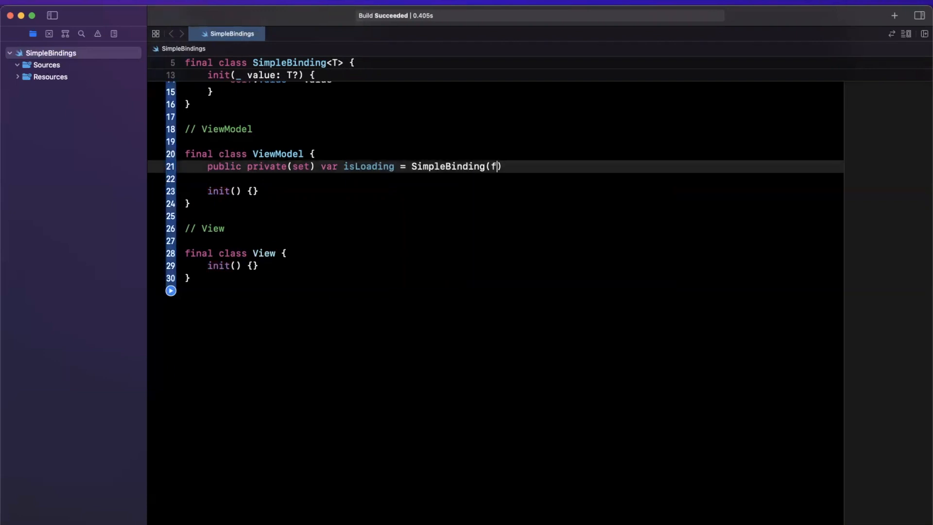
pyautogui.write('rue')
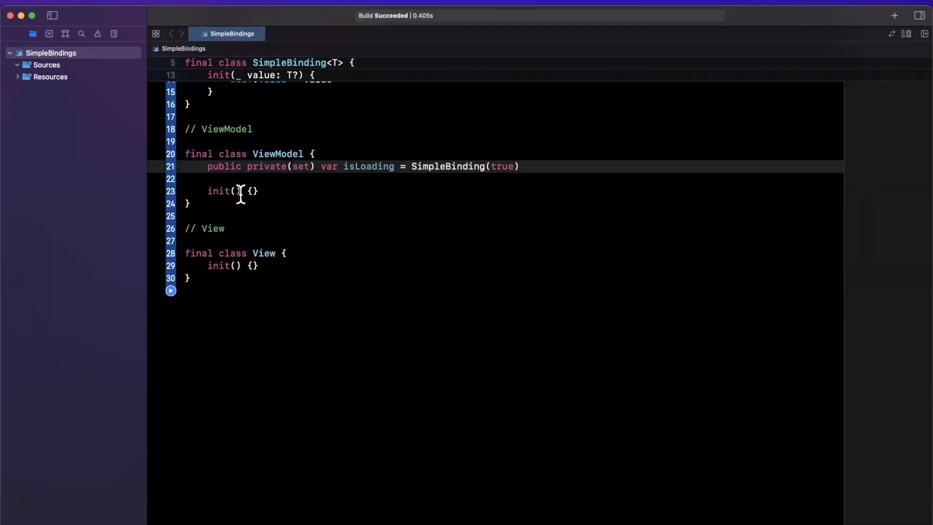
# Add a viewModel constant in View's init and reference viewModel.isLoading.
pyautogui.scroll(-3)
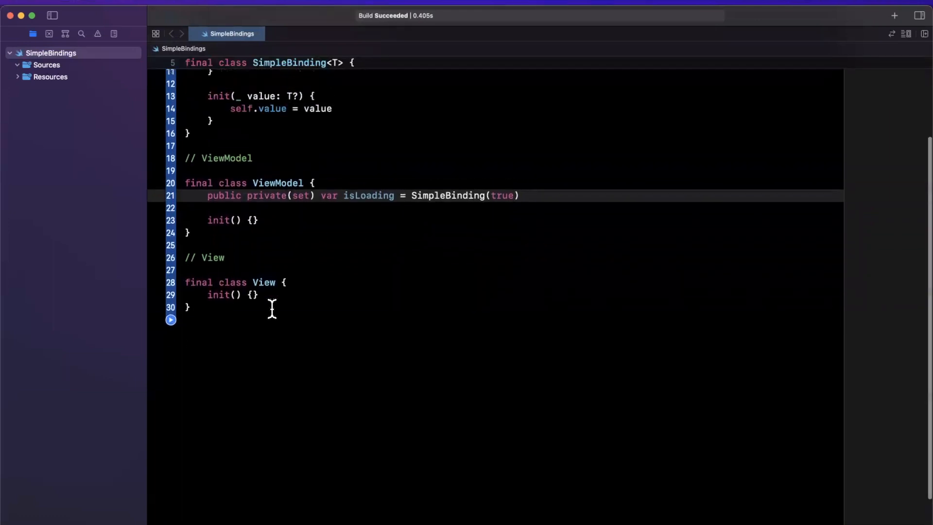
pyautogui.write('let')
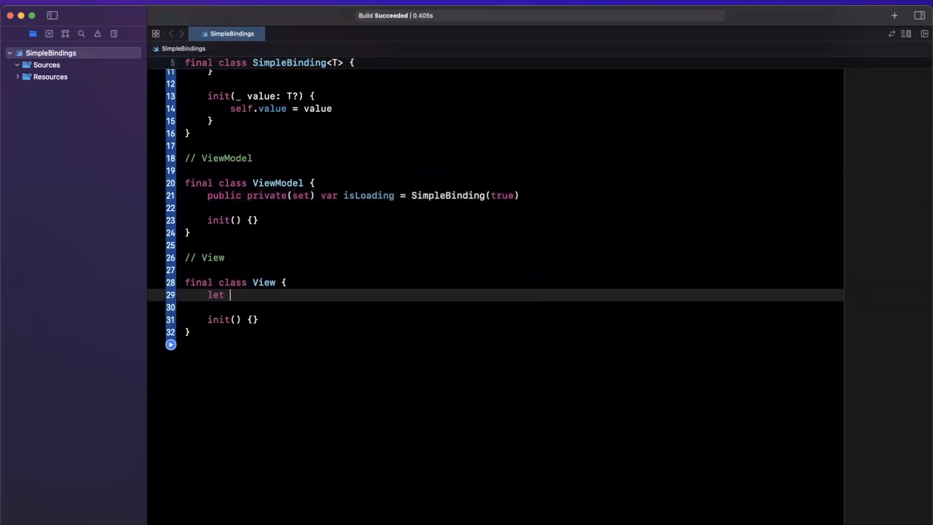
pyautogui.write('viewModel = ViewModel(')
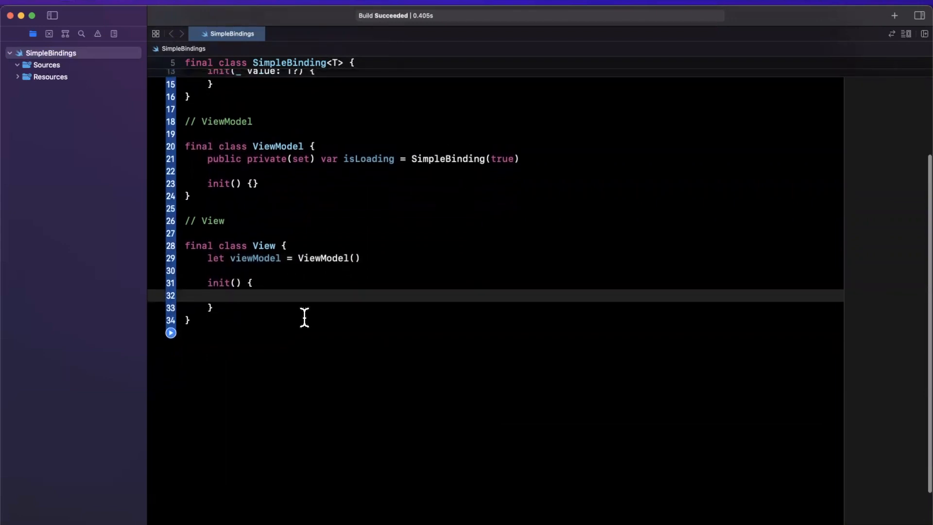
pyautogui.write('viewModel.isLoading')
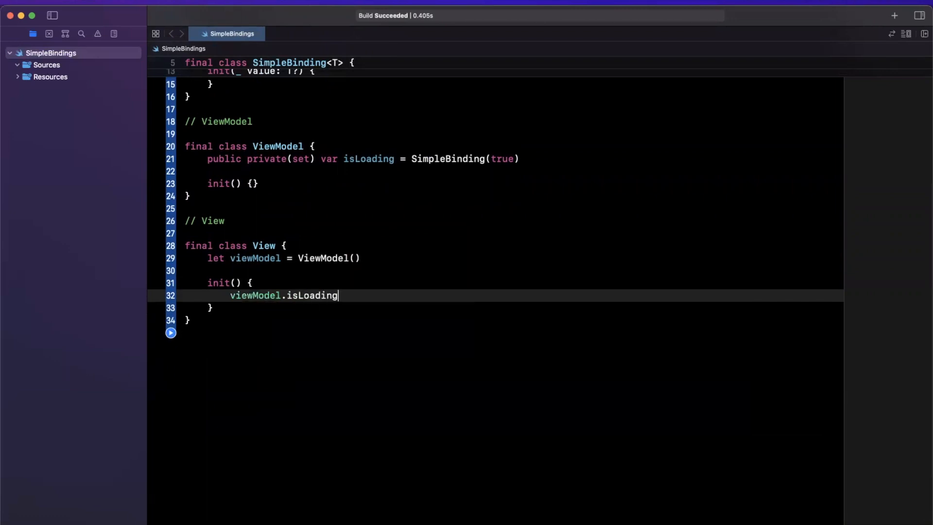
pyautogui.write('.')
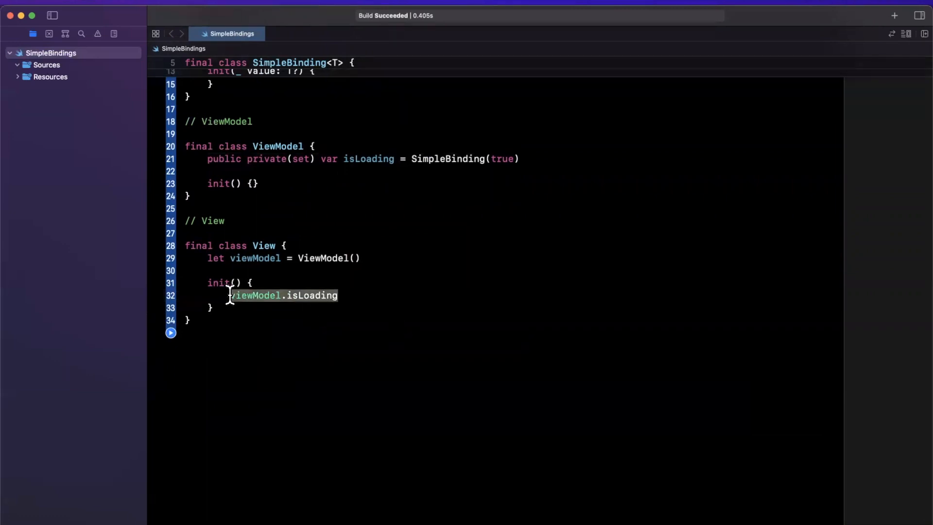
# Print isLoading via String(describing: viewModel.isLoading.value), duplicated with blank lines between.
pyautogui.write('p')
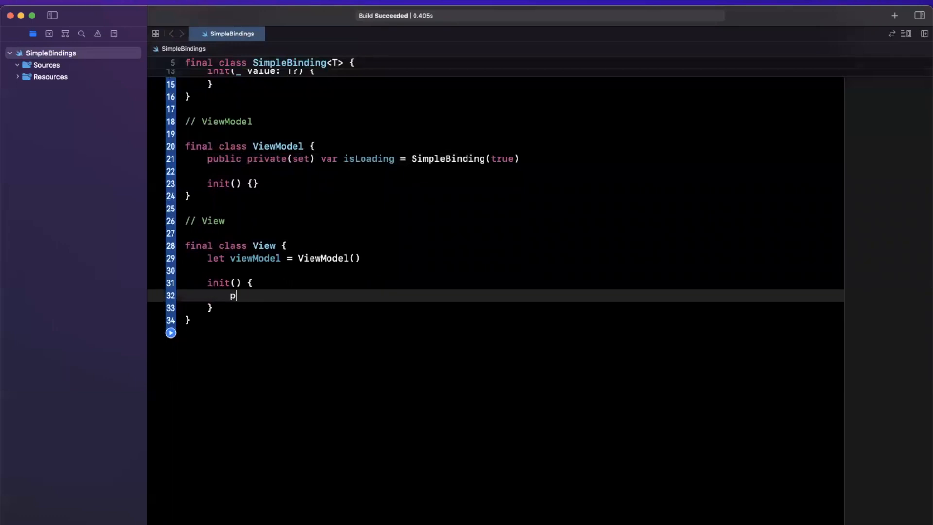
pyautogui.write('rint("")')
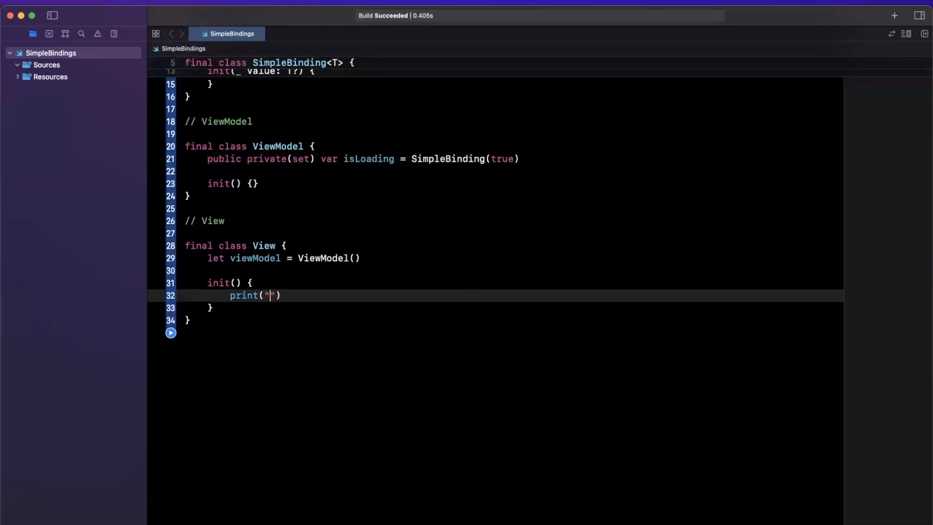
pyautogui.write('isLoading: \\(')
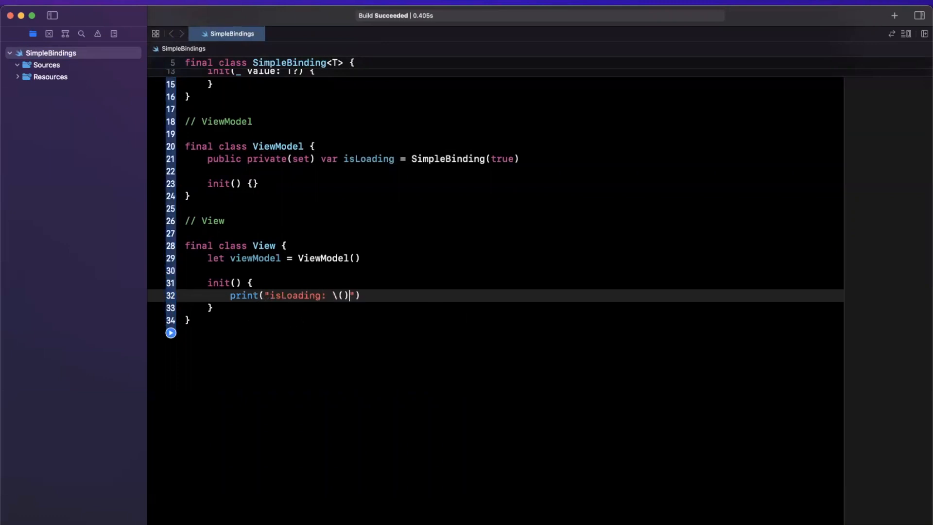
pyautogui.write('viewModel.isLoading.value')
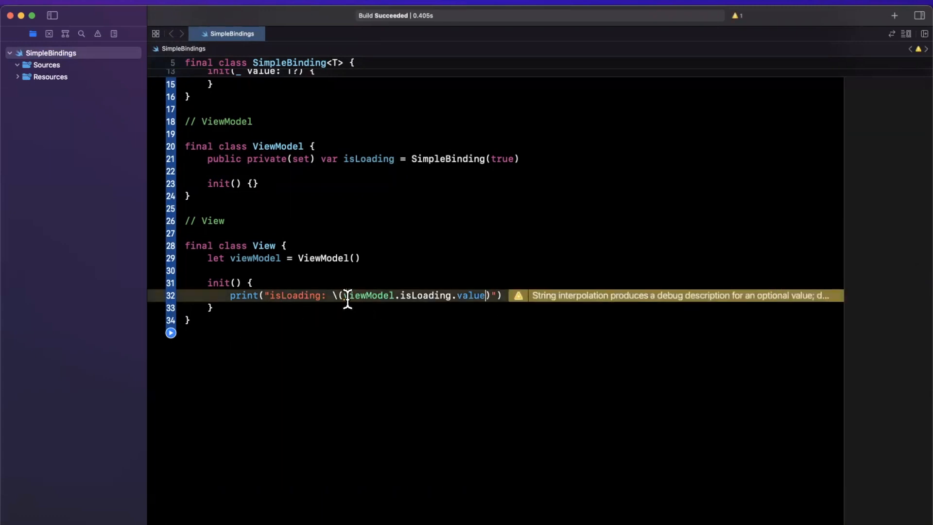
pyautogui.write('String(describing:')
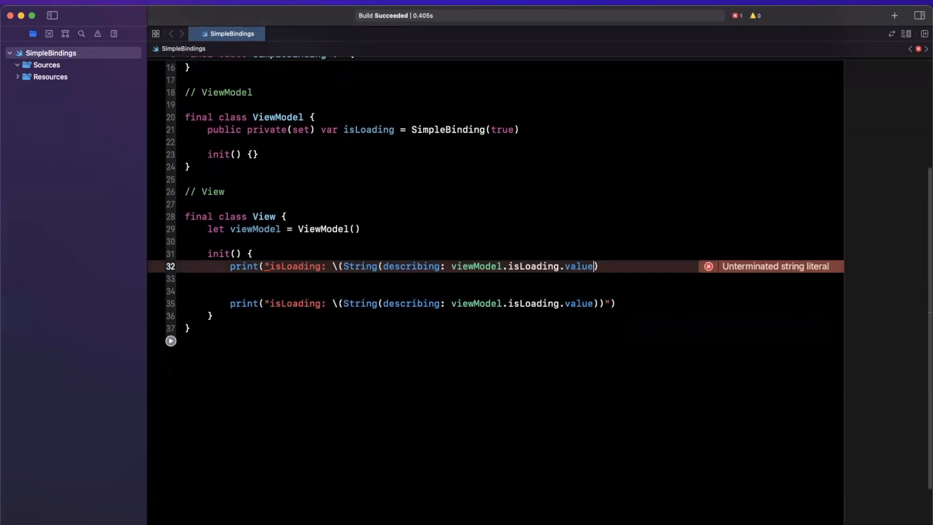
pyautogui.write('"')
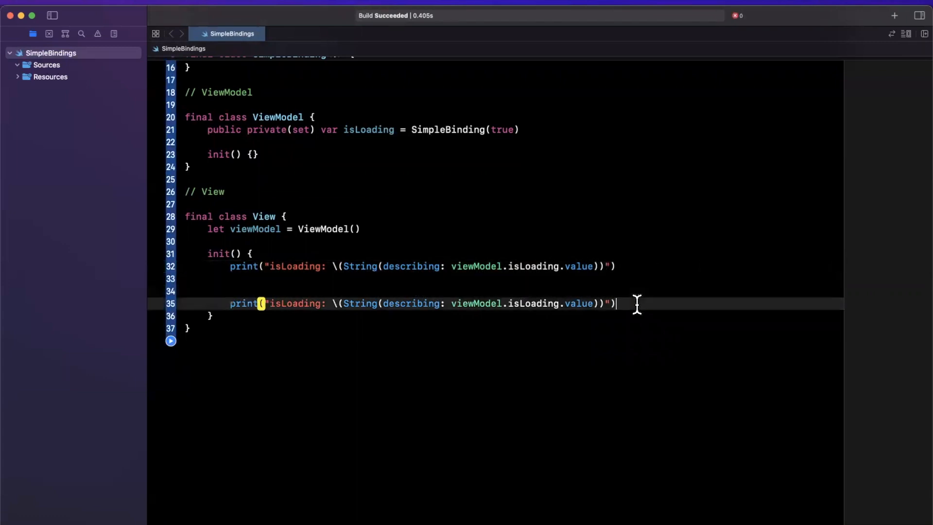
# Add a public listen(_ block:) function that appends the block to blocks.
pyautogui.scroll(3)
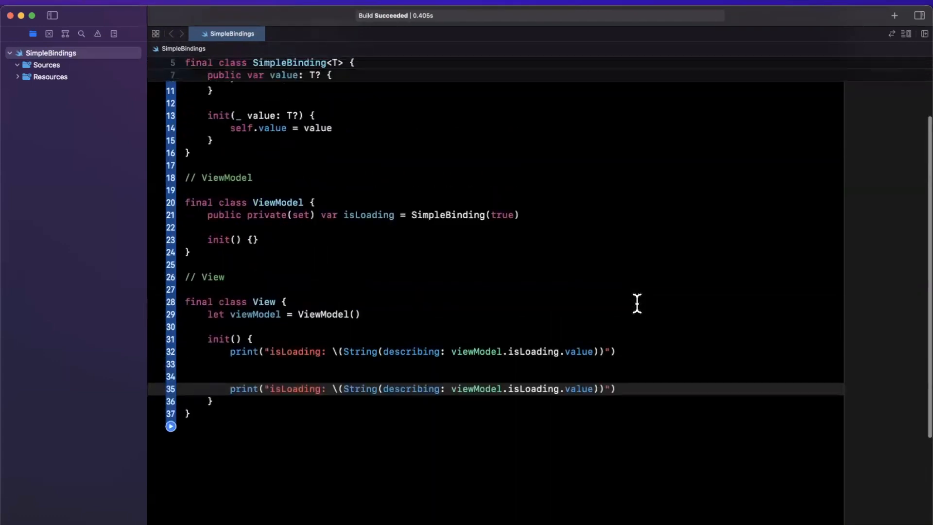
pyautogui.scroll(3)
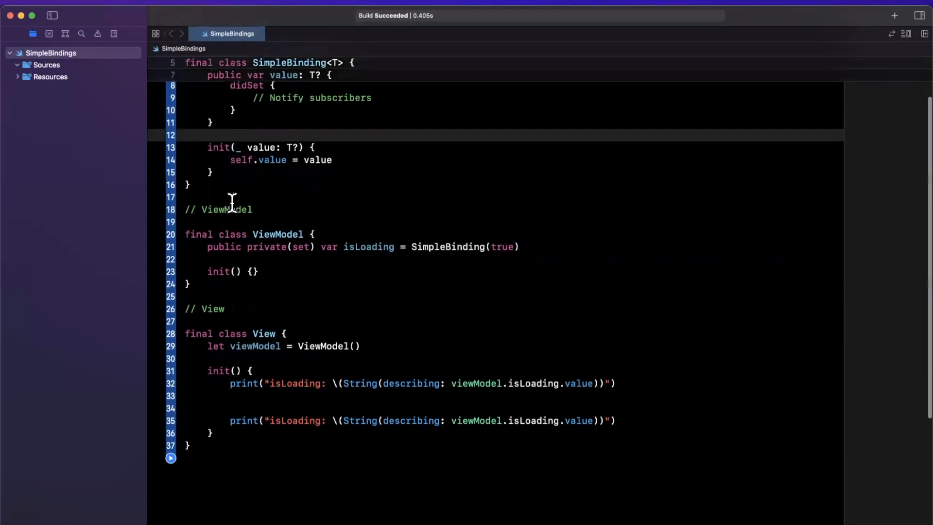
pyautogui.write('public')
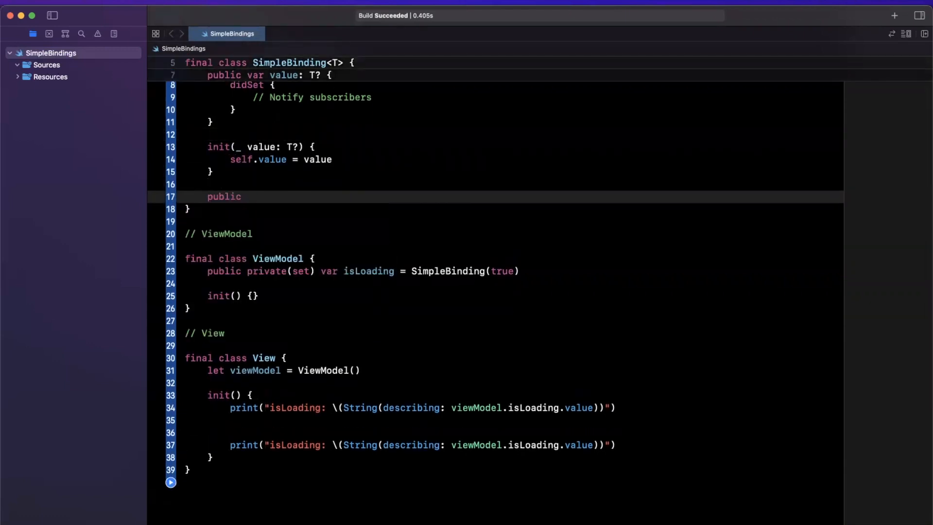
pyautogui.write('func add')
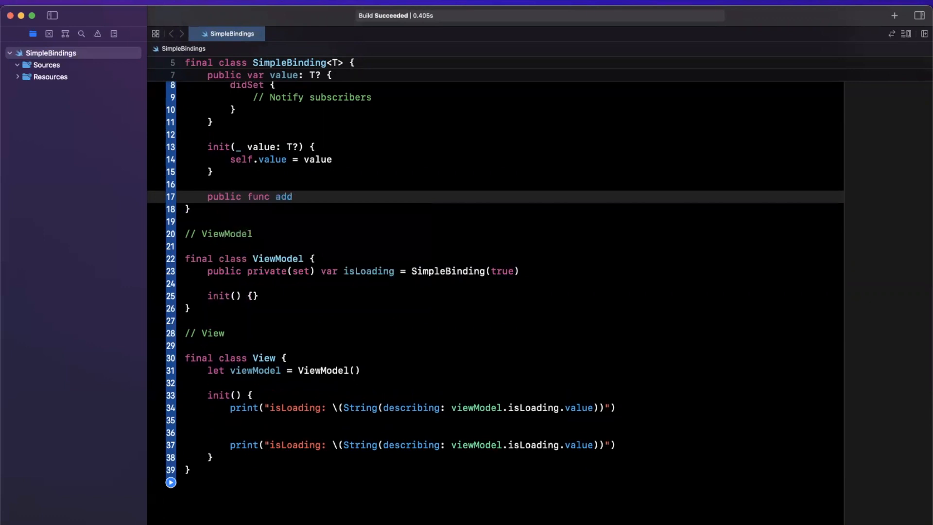
pyautogui.write('lis')
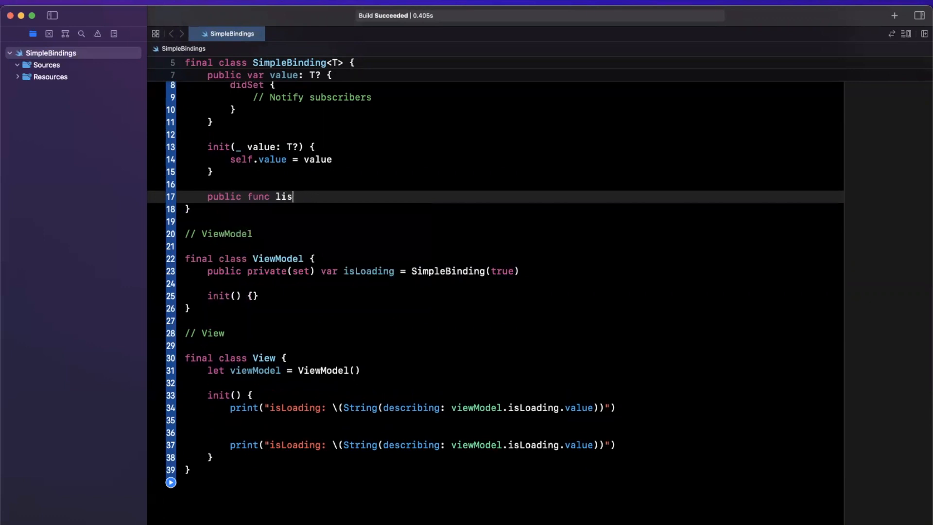
pyautogui.write('ten(_ block)')
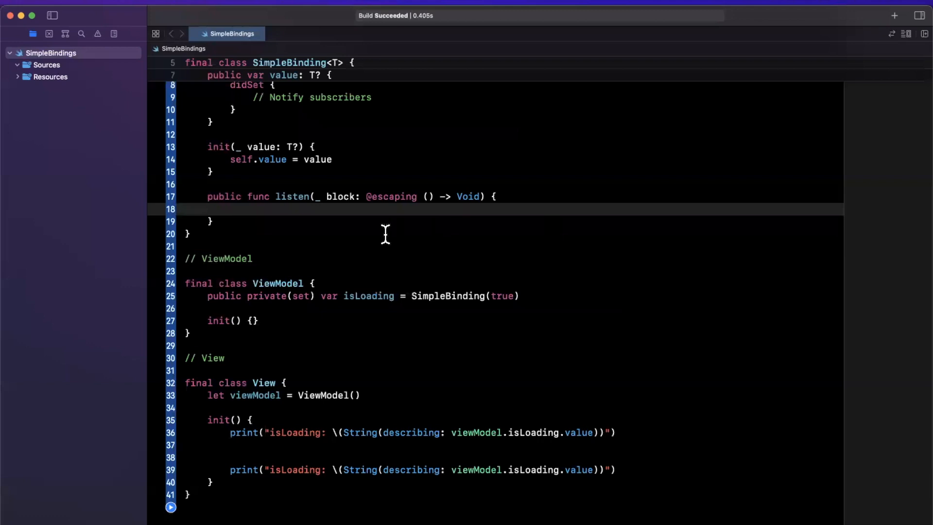
pyautogui.write('blocks')
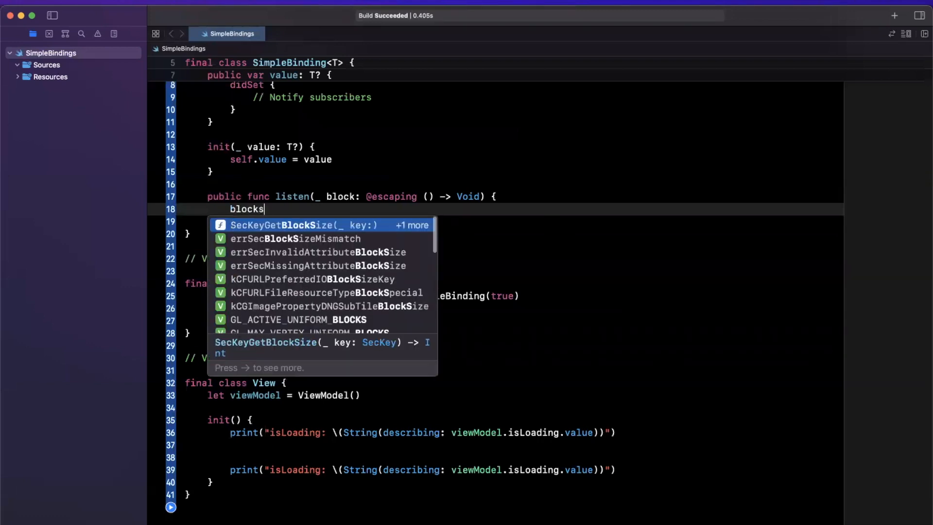
pyautogui.write('.append(block')
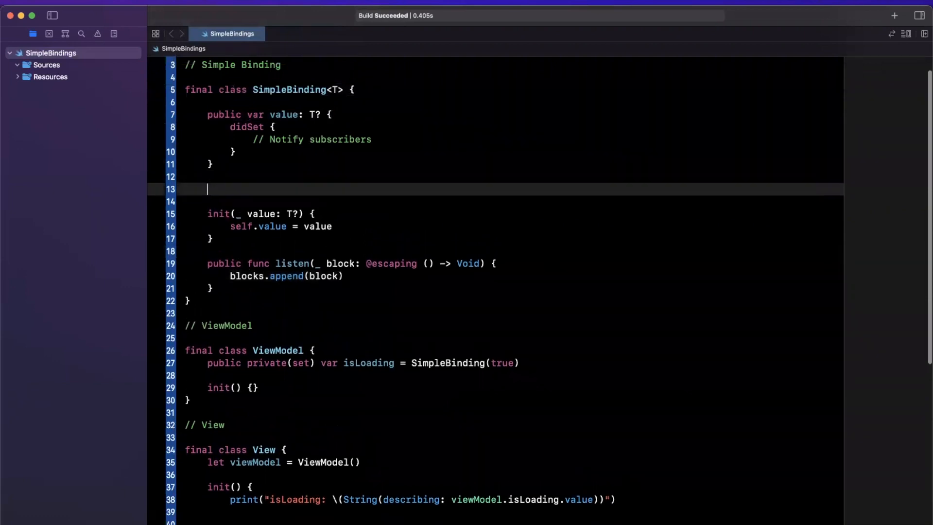
# Declare private var blocks: [() -> Void] = [].
pyautogui.write('private var')
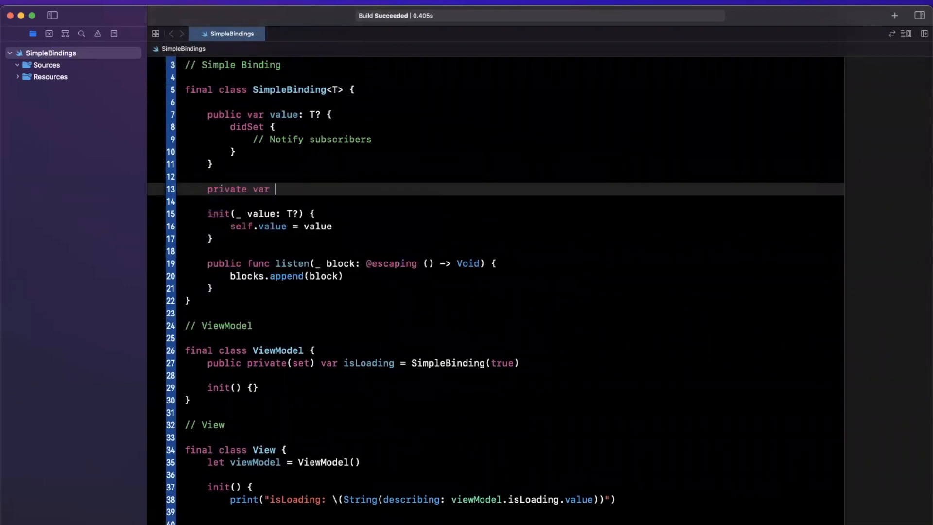
pyautogui.write('blocks: []')
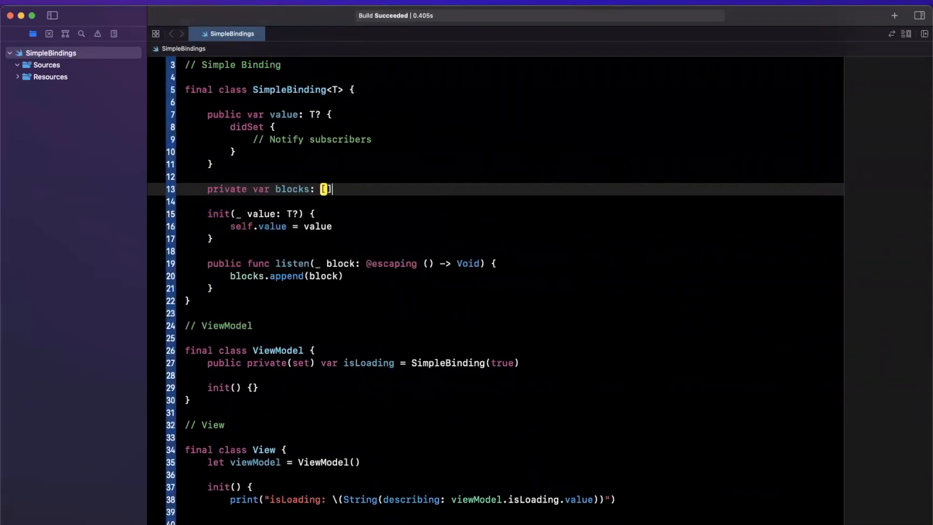
pyautogui.write('() -> Void')
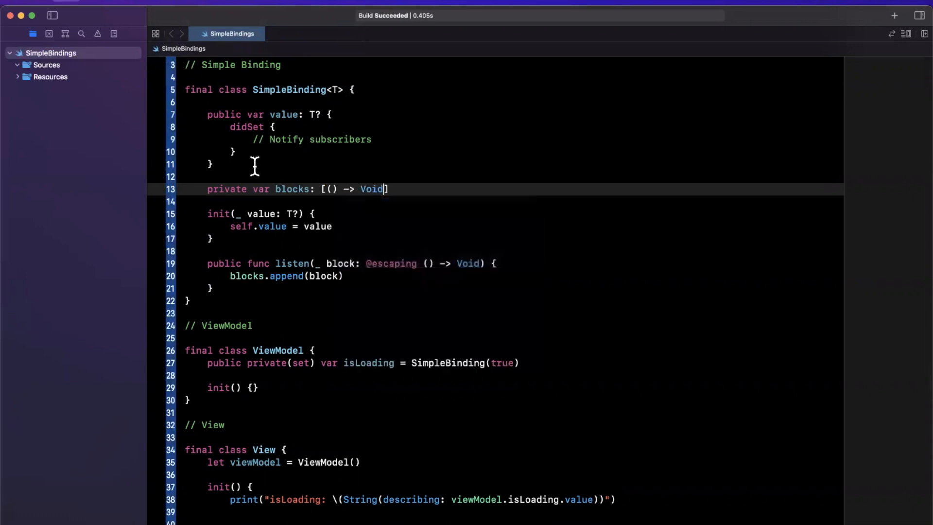
pyautogui.write('= []')
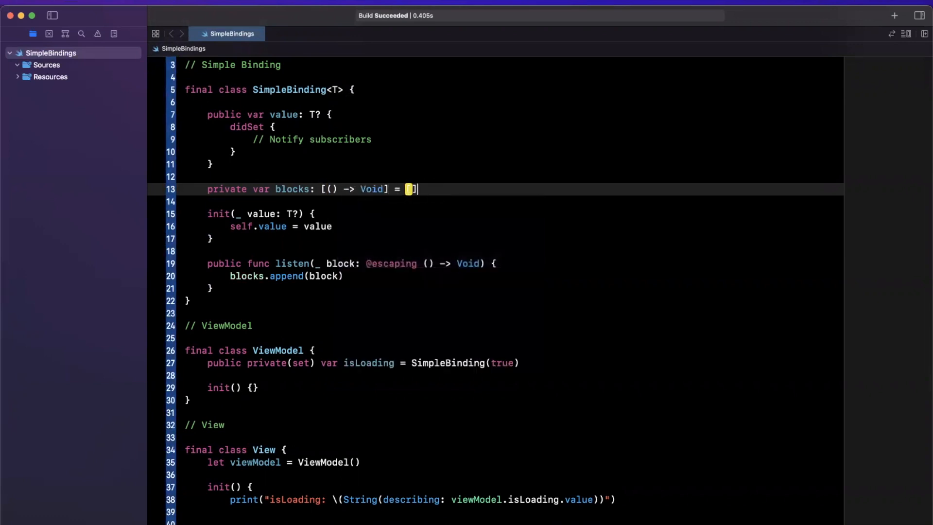
pyautogui.scroll(3)
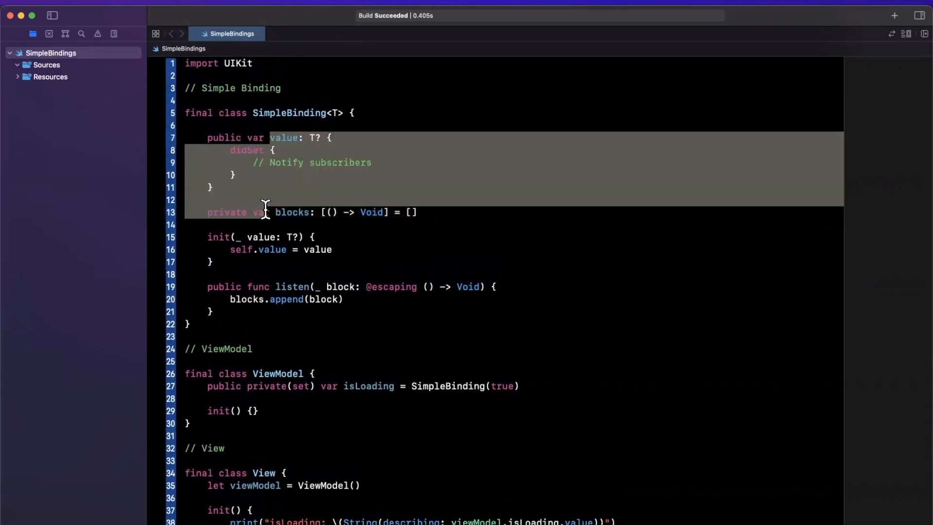
pyautogui.click(313, 181)
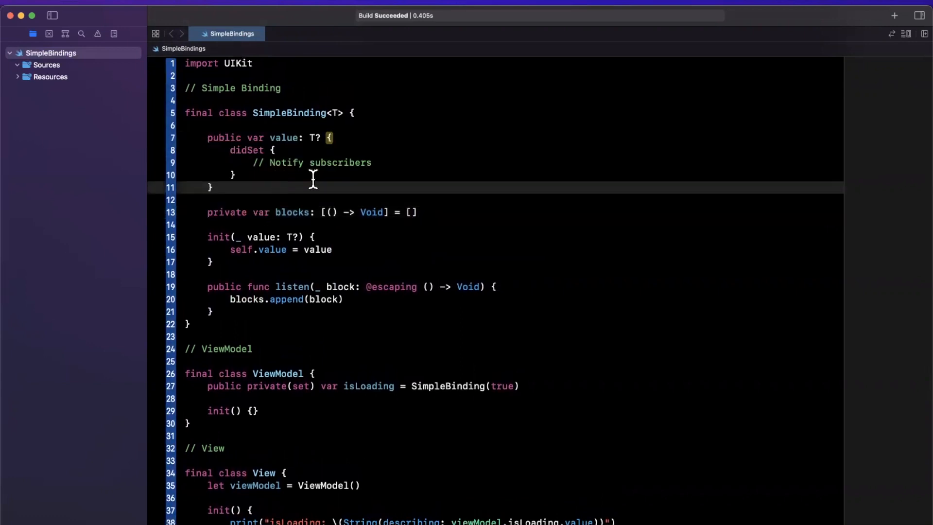
pyautogui.press('Return')
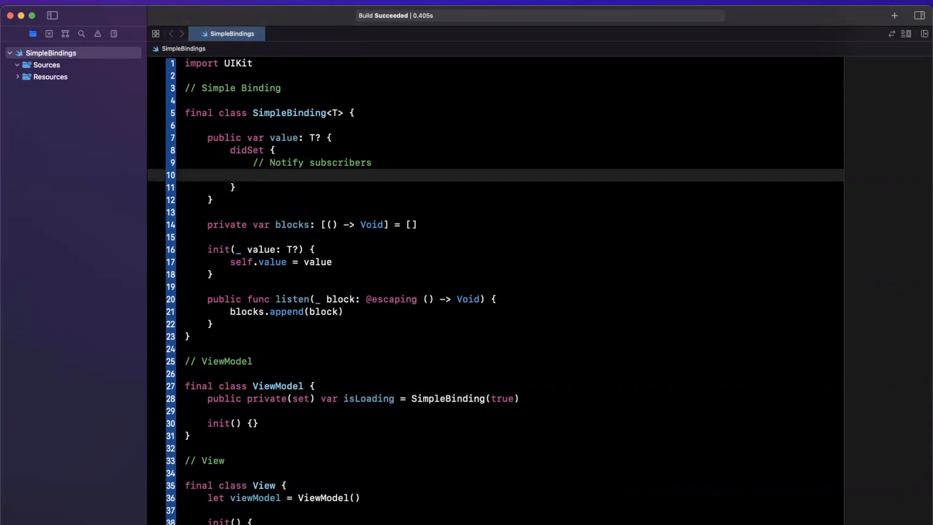
pyautogui.write('blocks.forEach({')
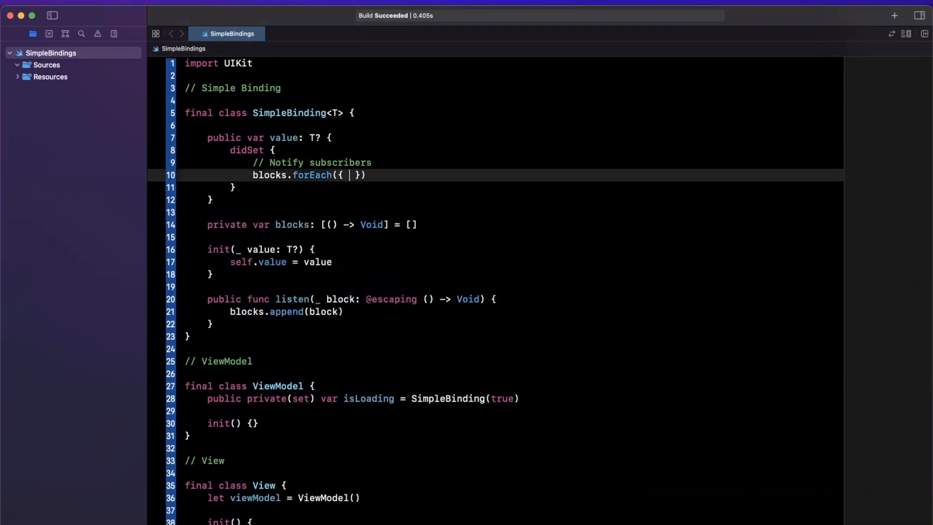
pyautogui.write('bl')
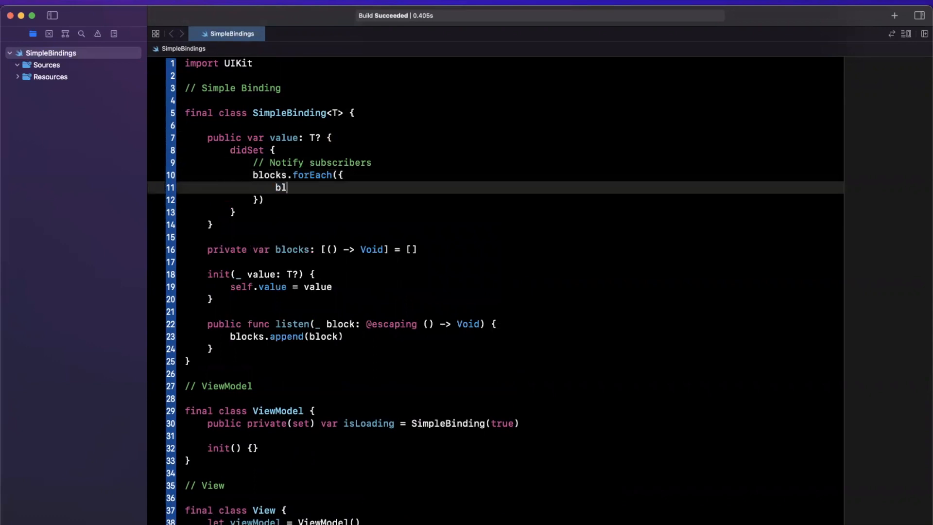
pyautogui.write('ock(')
pyautogui.click(511, 175)
pyautogui.write(' block in')
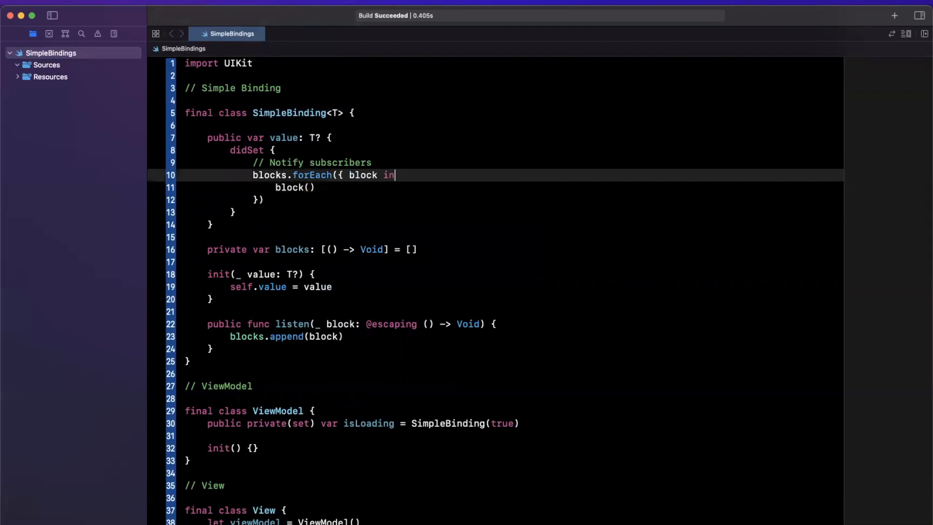
pyautogui.moveTo(393, 175); pyautogui.dragTo(265, 199)
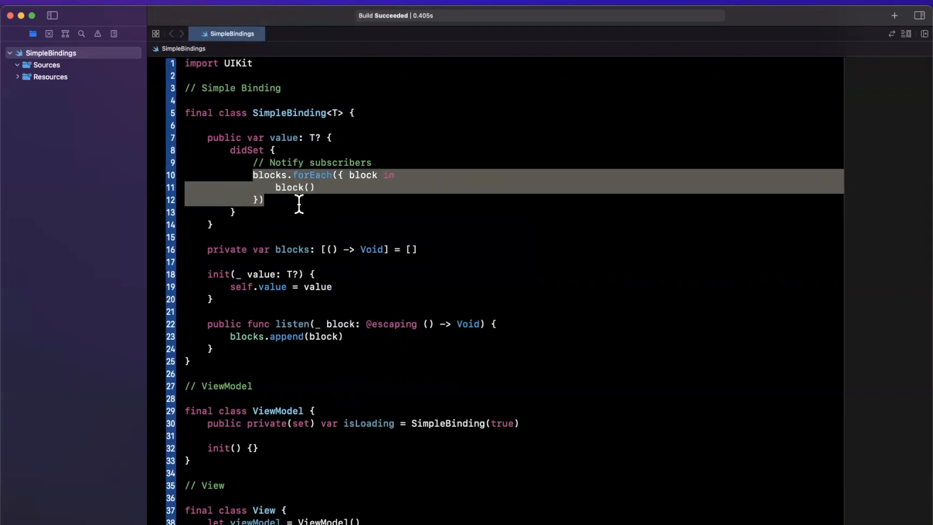
pyautogui.scroll(-3)
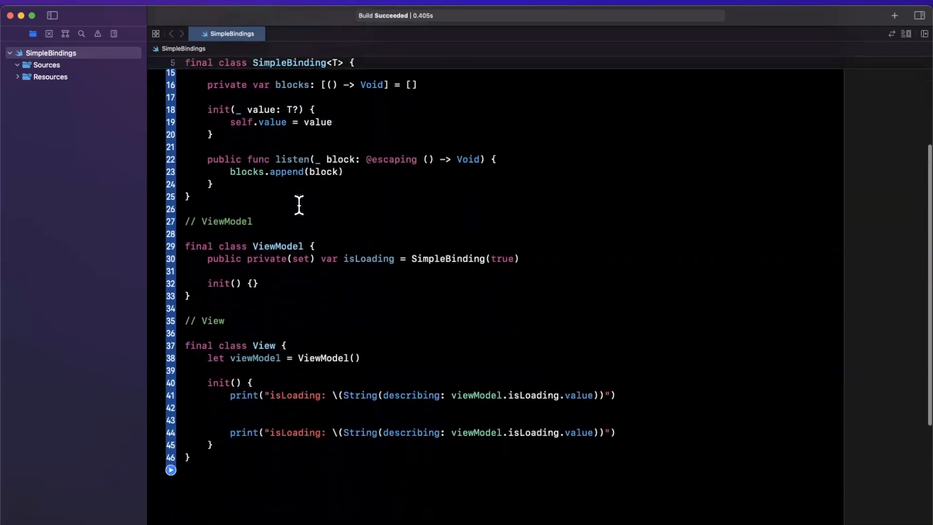
pyautogui.scroll(3)
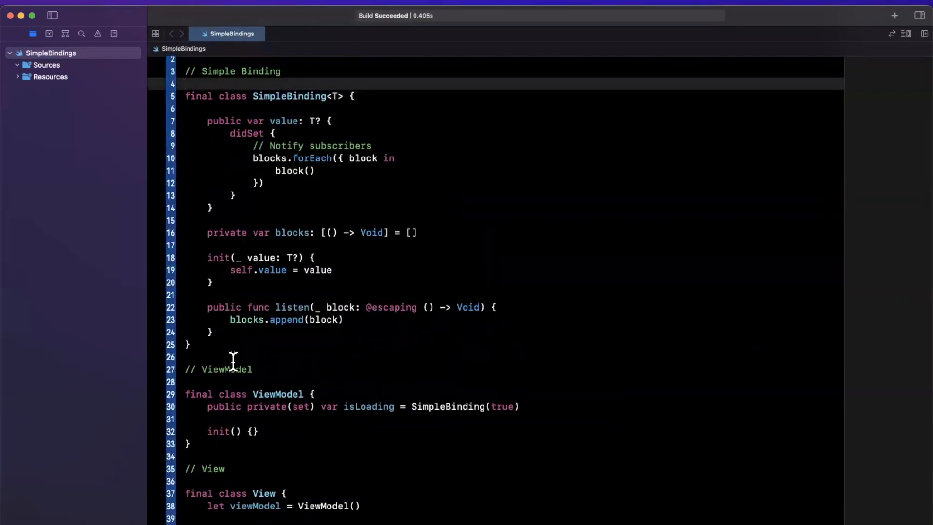
pyautogui.scroll(-3)
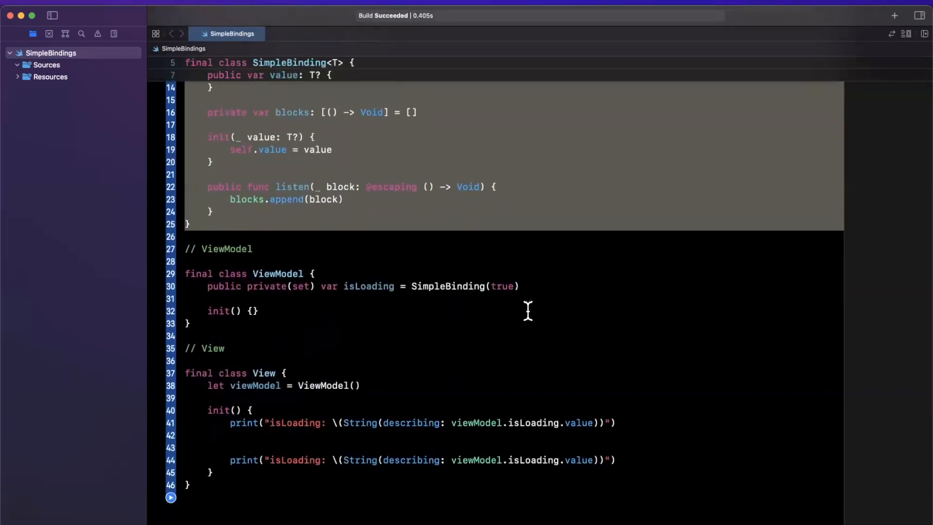
pyautogui.click(479, 287)
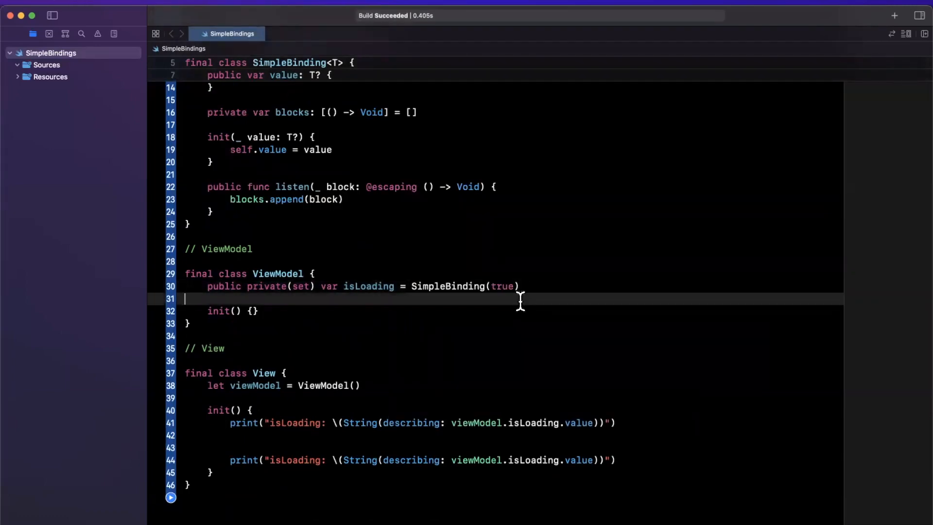
# Move the isLoading print inside a viewModel.isLoading.listen closure in View's init.
pyautogui.scroll(-3)
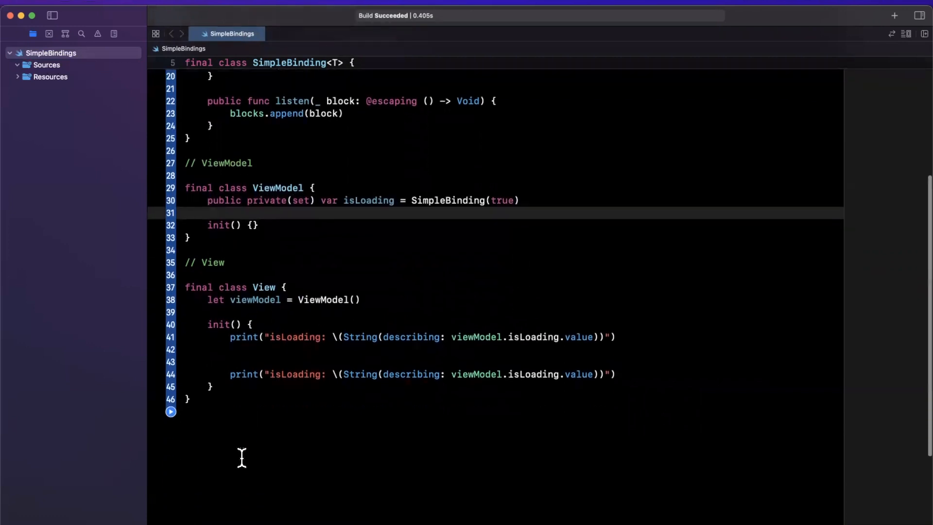
pyautogui.click(232, 349)
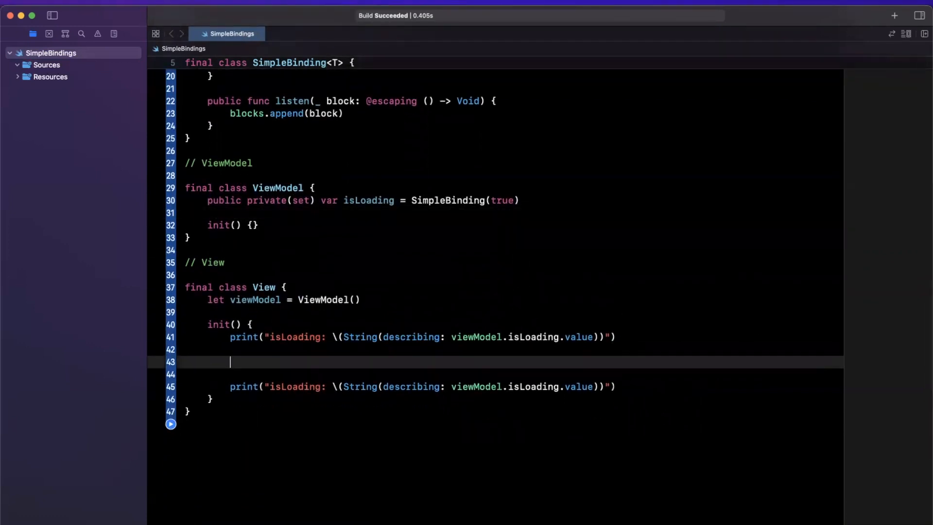
pyautogui.write('viewModel.isLoading.listen {')
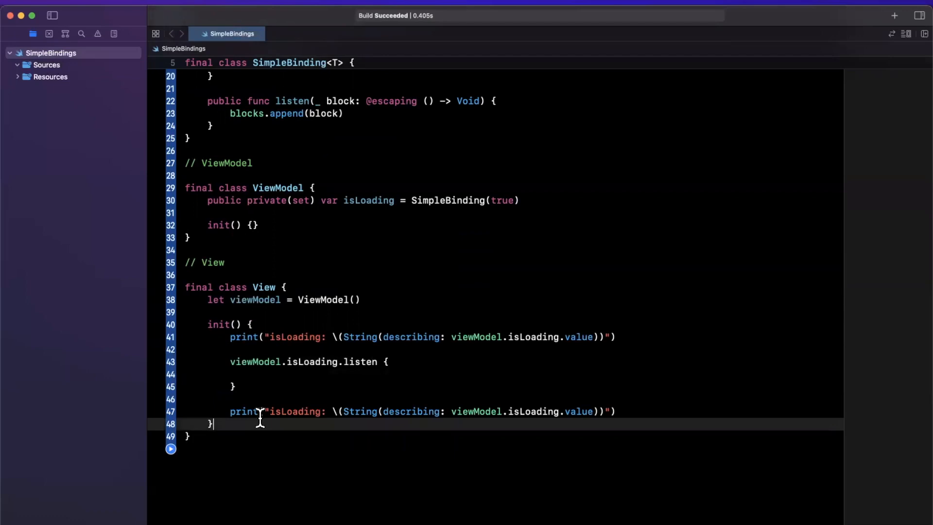
pyautogui.moveTo(555, 350)
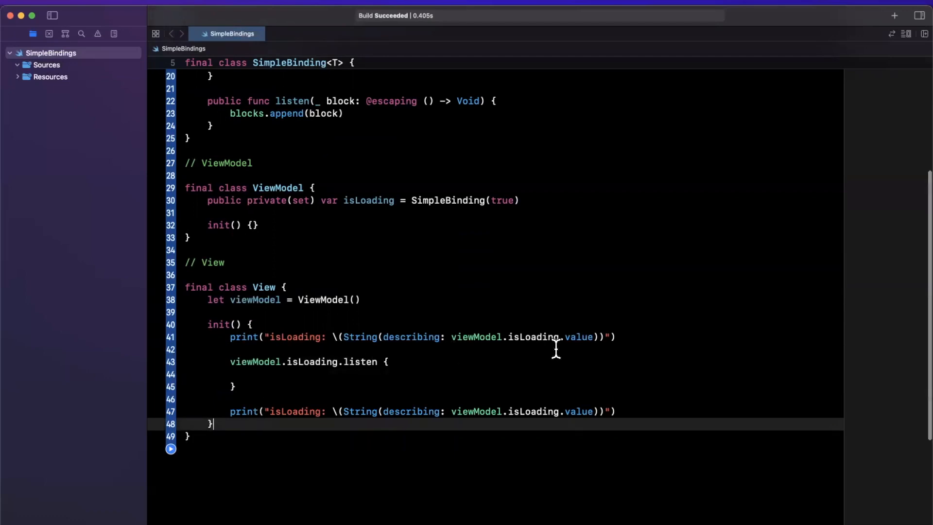
pyautogui.doubleClick(533, 337)
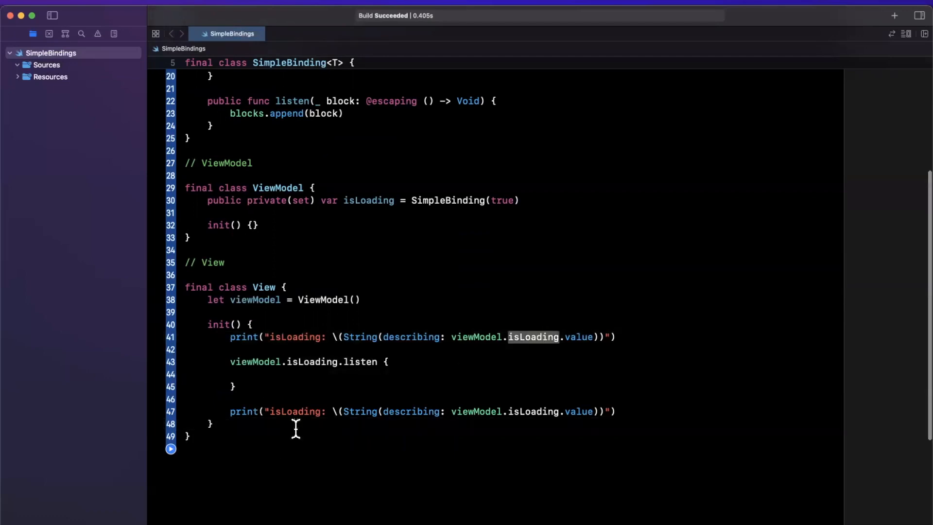
pyautogui.click(275, 361)
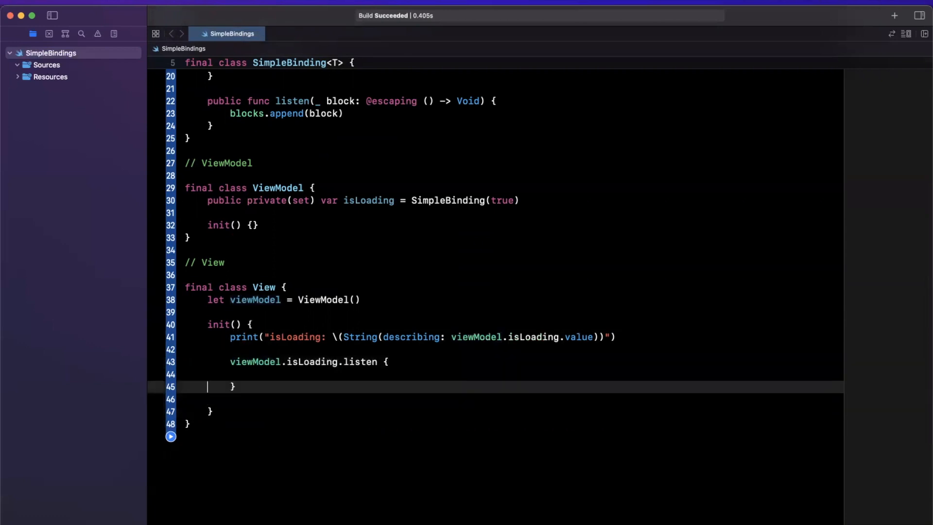
pyautogui.write('print("isLoading: \\(String(describing: viewModel.isLoading.value))")')
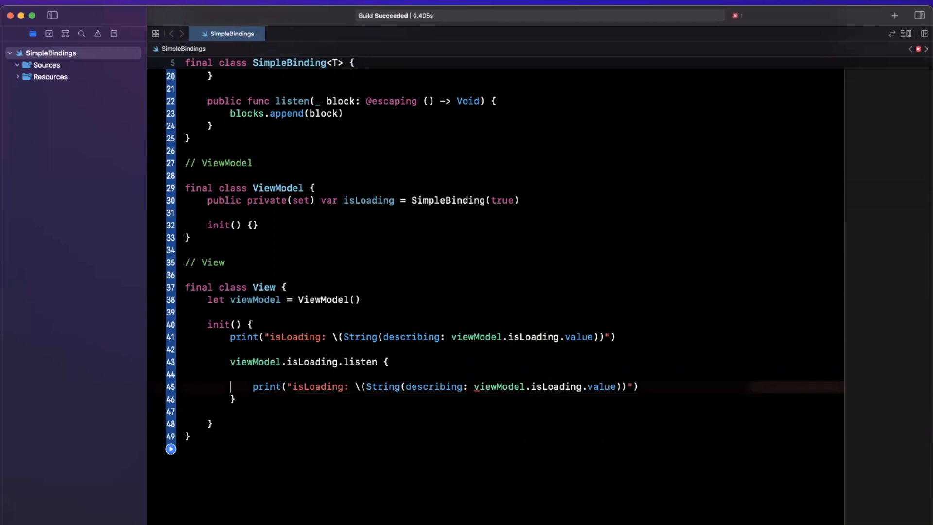
pyautogui.scroll(3)
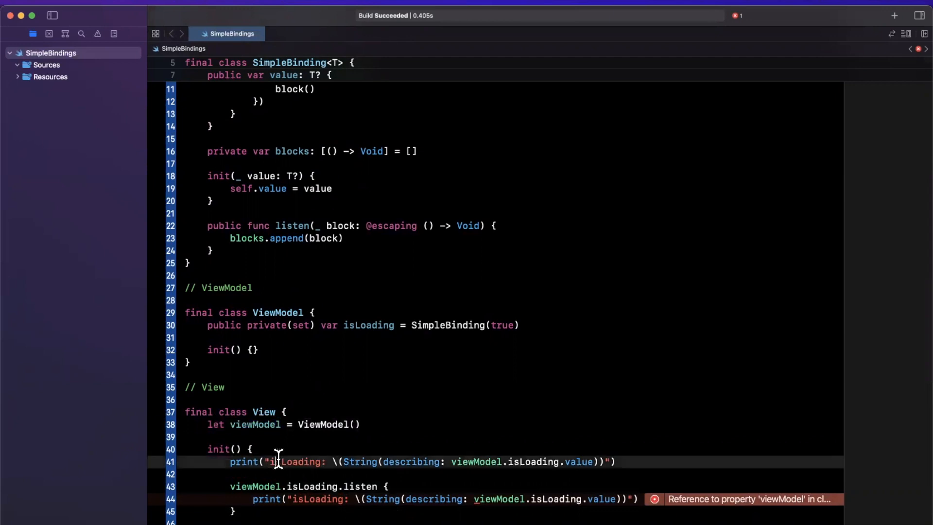
# Call viewModel.startLoading() at the top of View's init.
pyautogui.write('viewModel.sta')
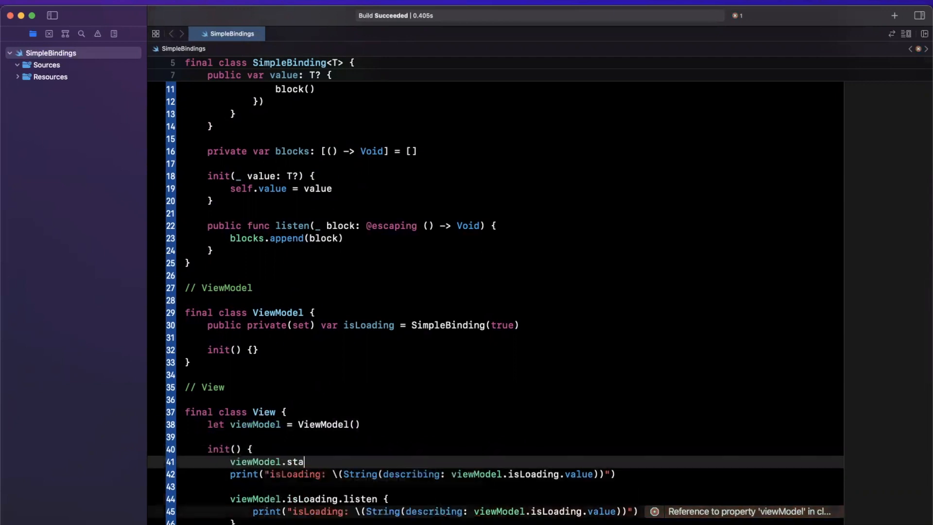
pyautogui.write('rtLoading()')
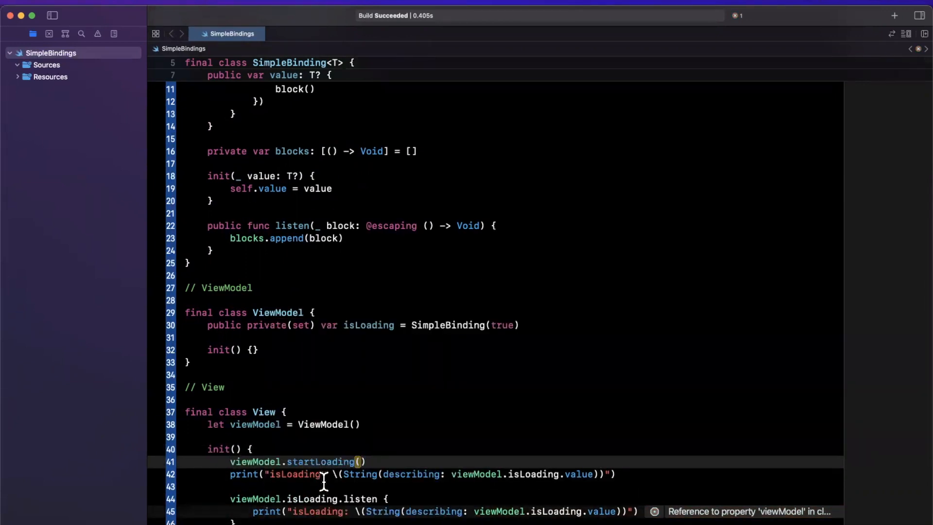
pyautogui.scroll(3)
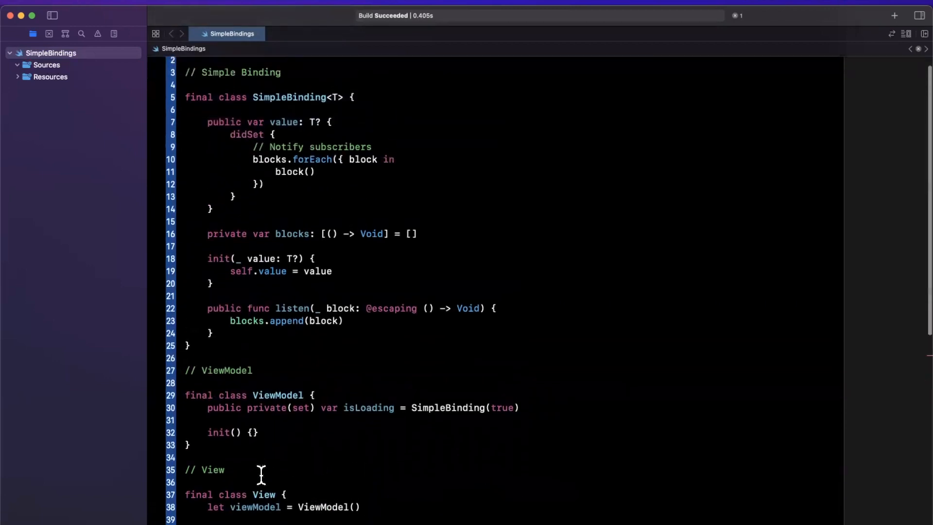
# Add func startLoading() that sets self.isLoading.value to false after a 3-second DispatchQueue.main delay.
pyautogui.write('fnc')
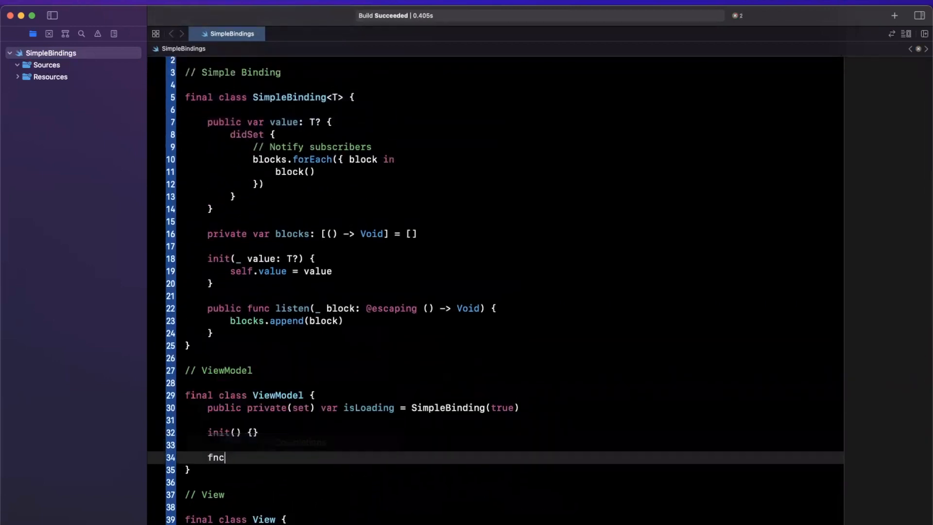
pyautogui.write('func startLoading() {')
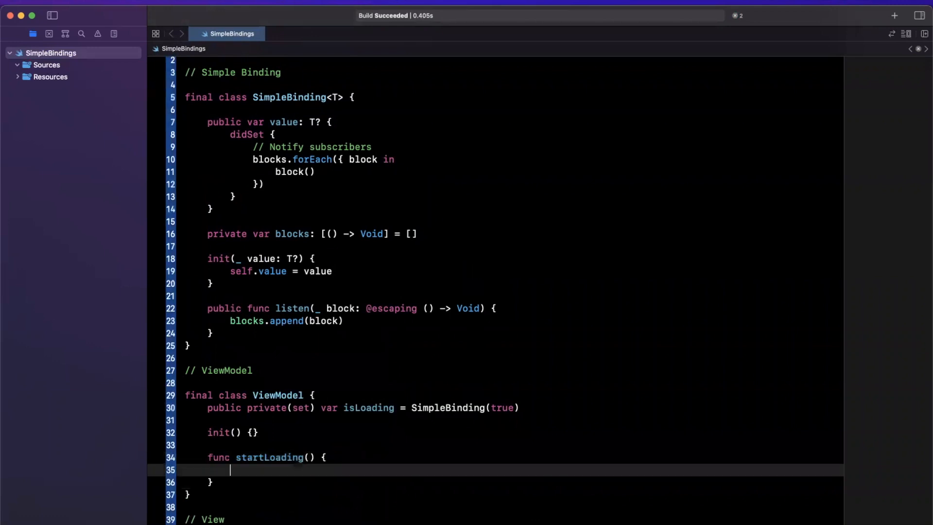
pyautogui.write('// Call i')
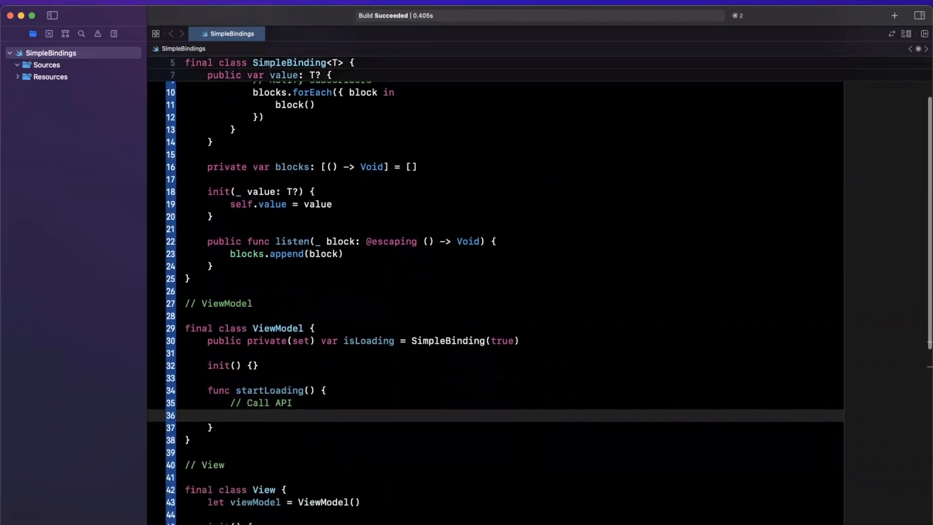
pyautogui.write('DispatchQueue.')
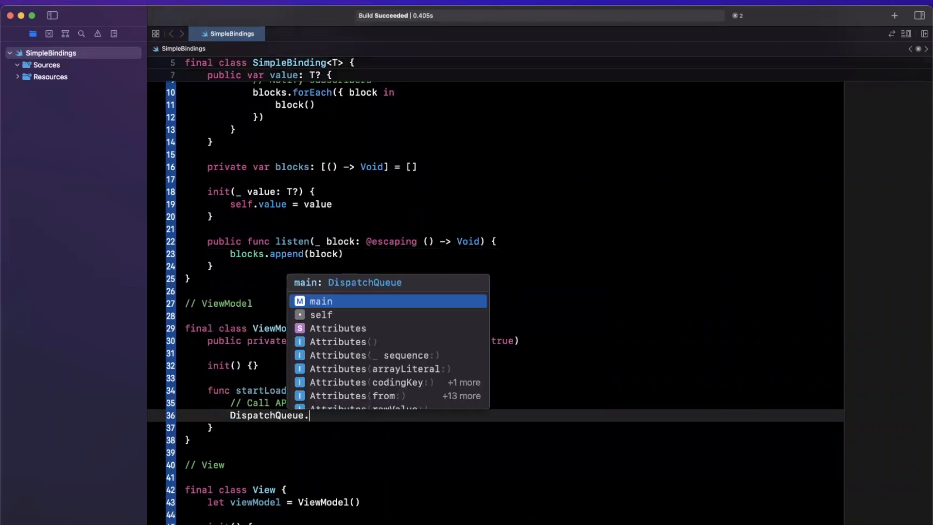
pyautogui.press('Escape')
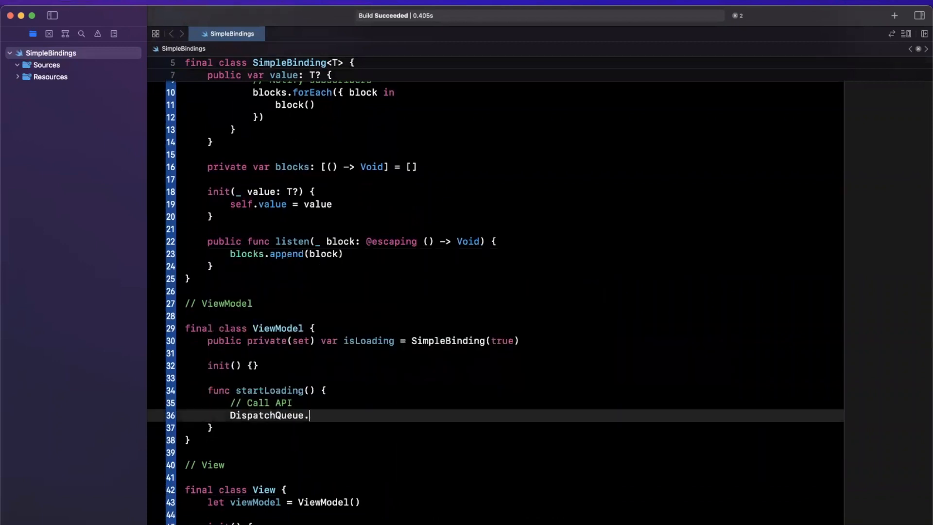
pyautogui.write('gl')
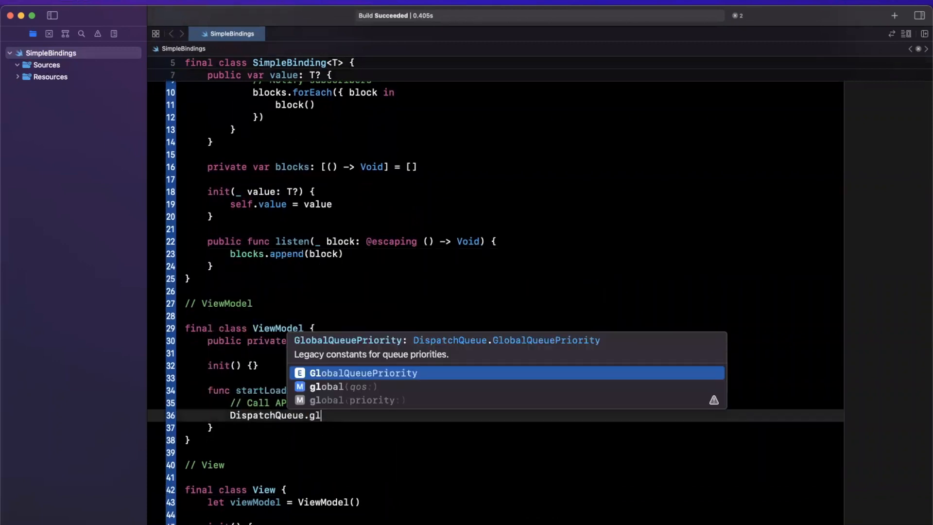
pyautogui.write('ma')
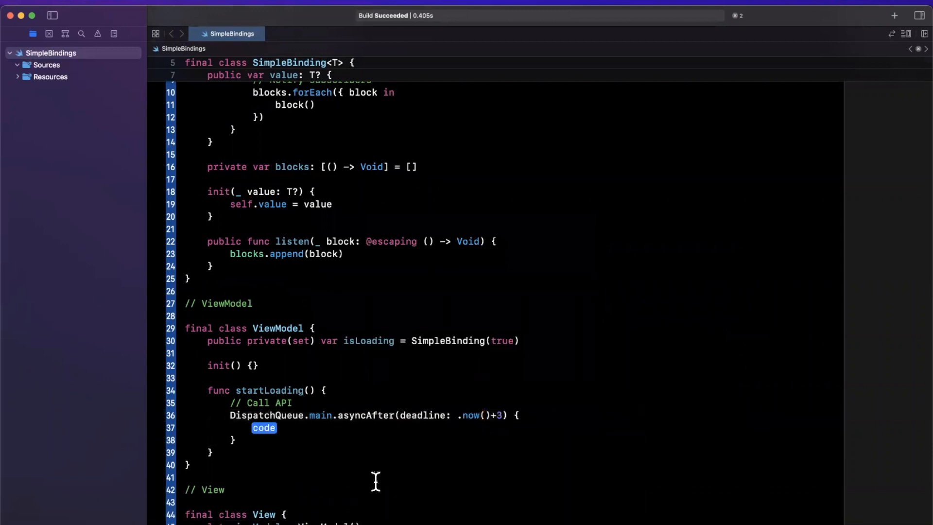
pyautogui.write('self.isl')
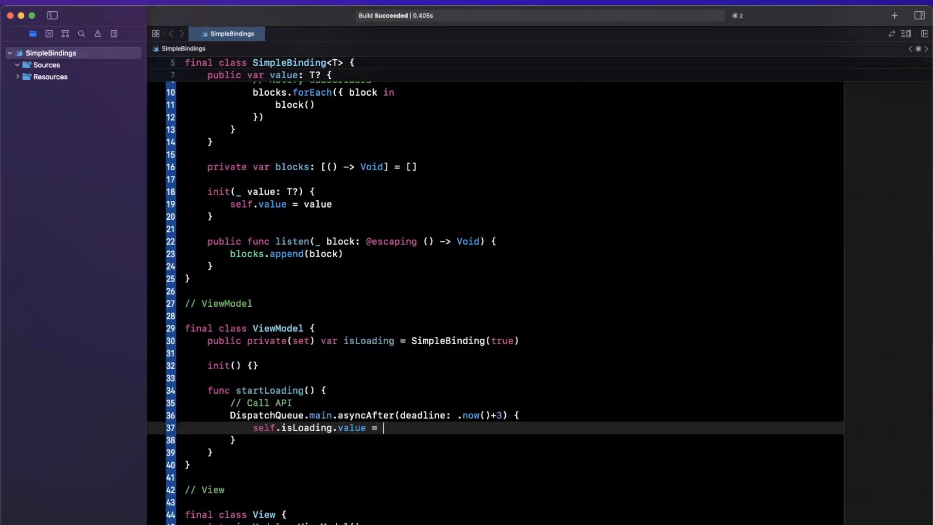
pyautogui.write('false')
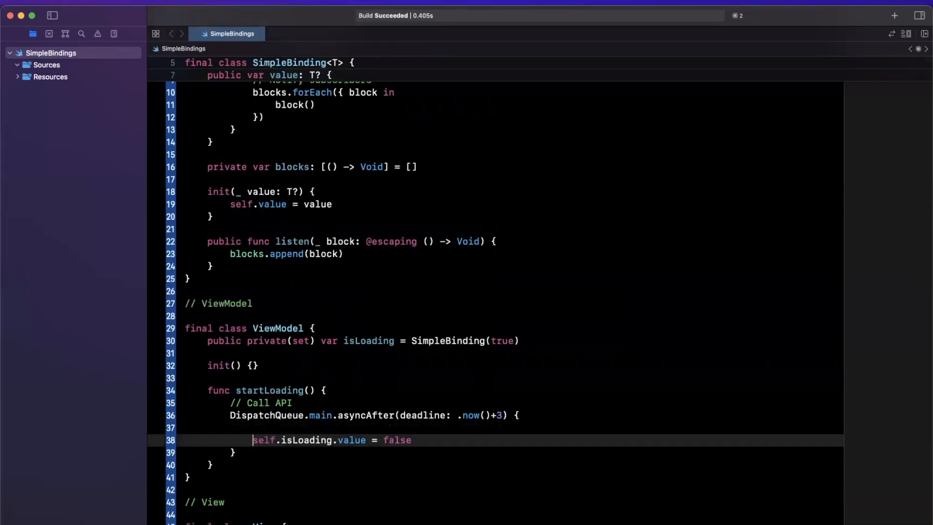
pyautogui.write('// API c')
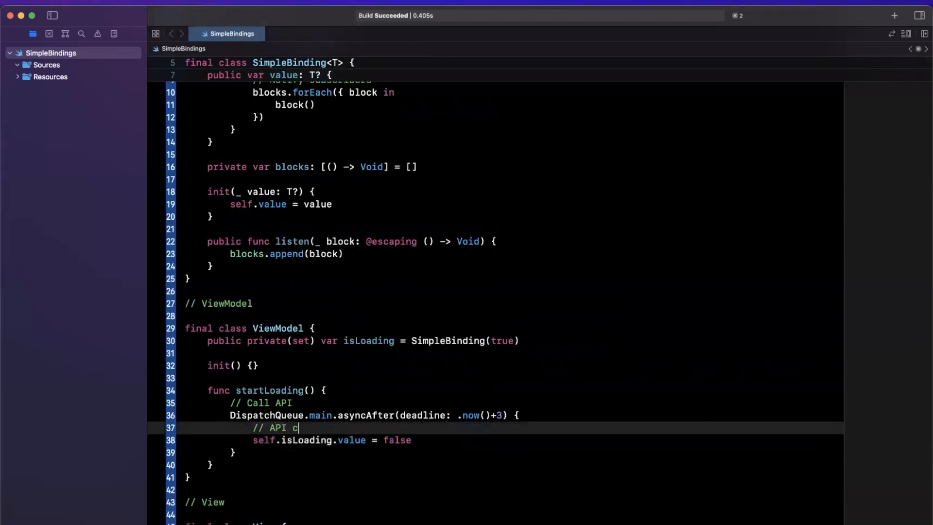
pyautogui.write('all done')
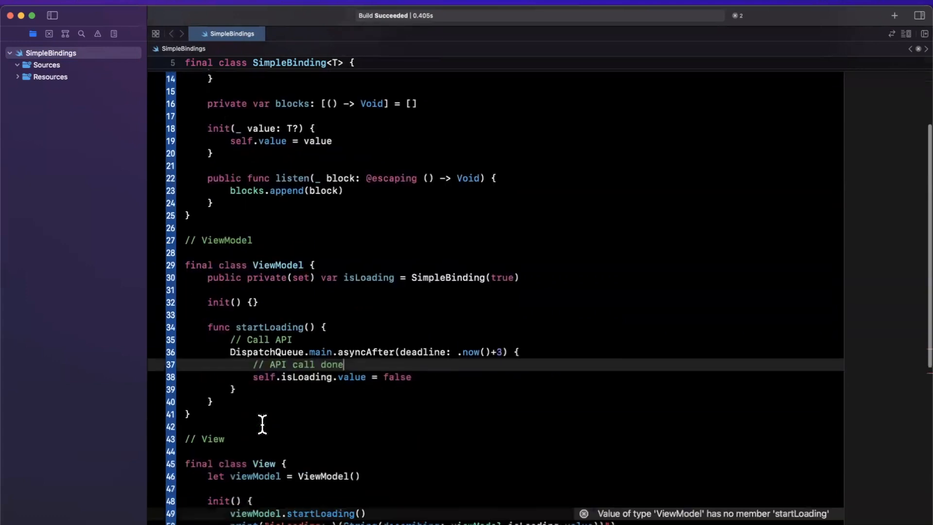
# Create 'let myView = View()' after the classes and prefix viewModel with 'self.' in the listen closure.
pyautogui.scroll(-3)
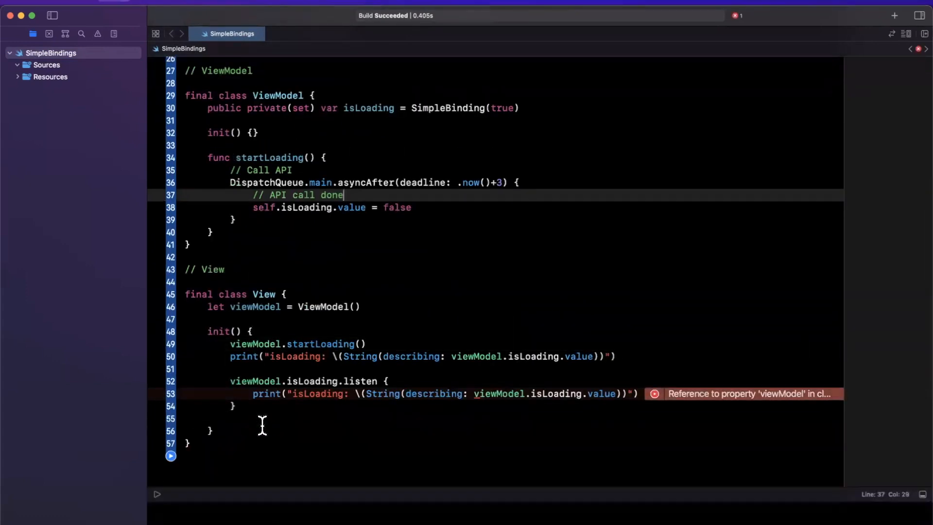
pyautogui.moveTo(299, 458)
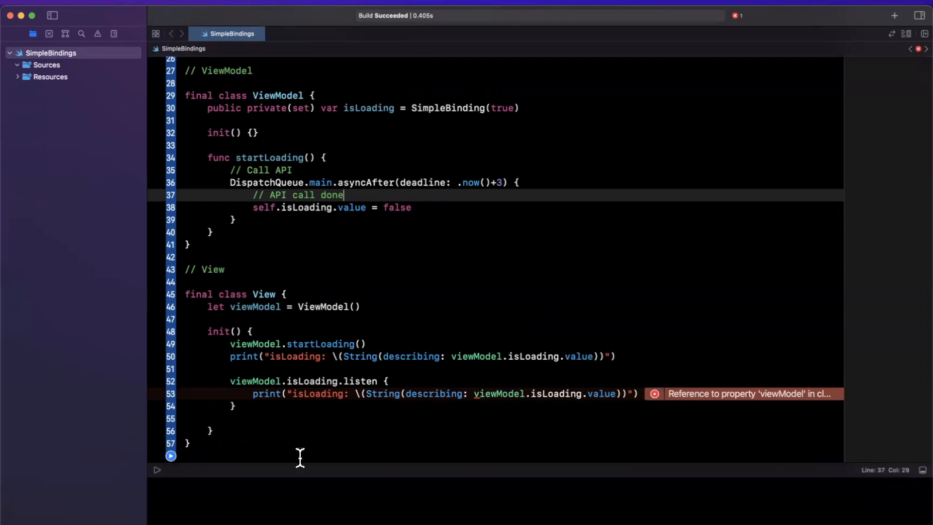
pyautogui.moveTo(350, 469)
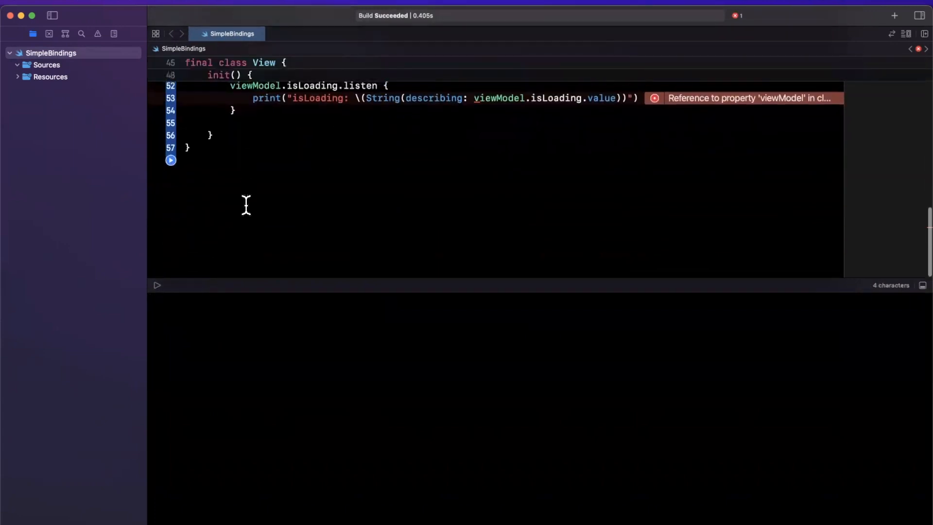
pyautogui.write('let my')
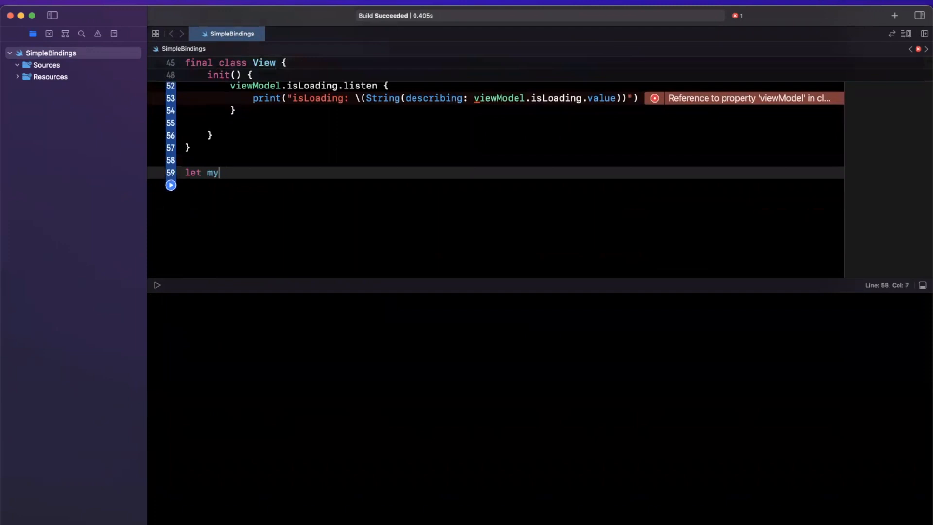
pyautogui.write('View = View()')
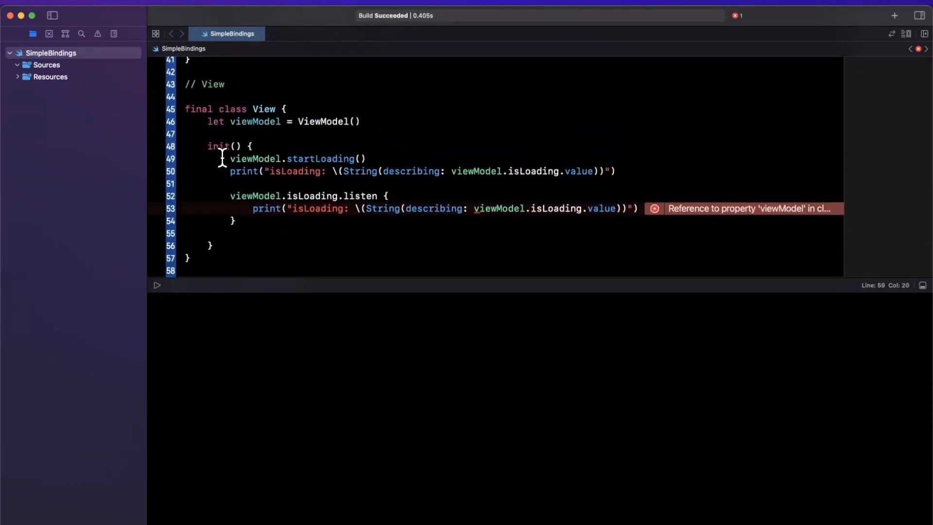
pyautogui.doubleClick(218, 146)
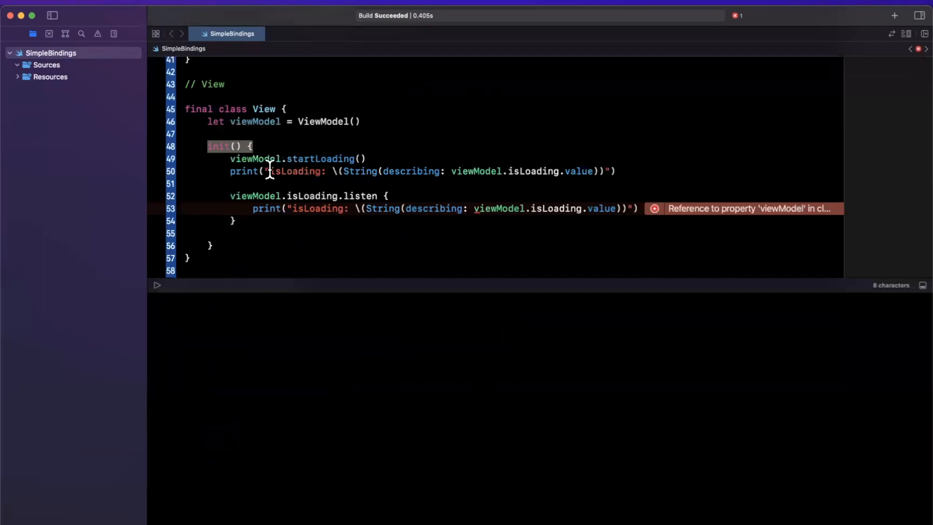
pyautogui.moveTo(505, 208)
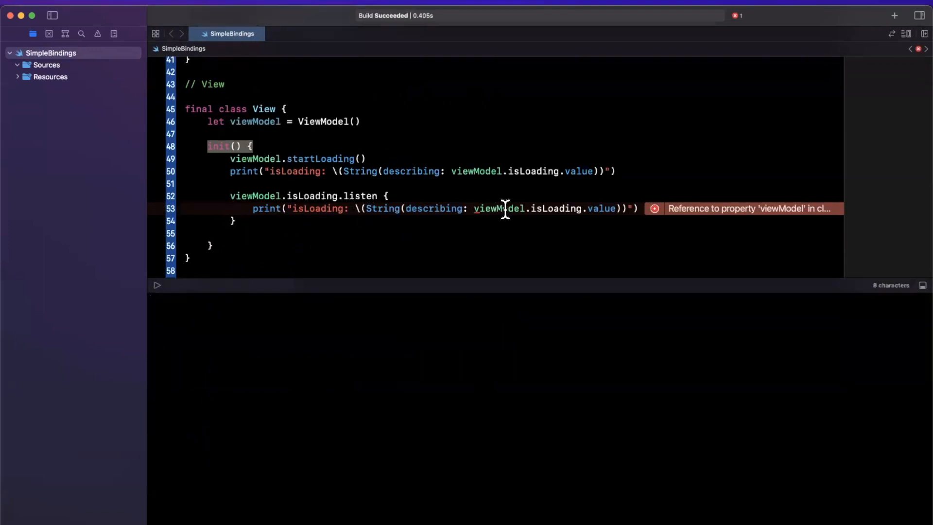
pyautogui.write('self.')
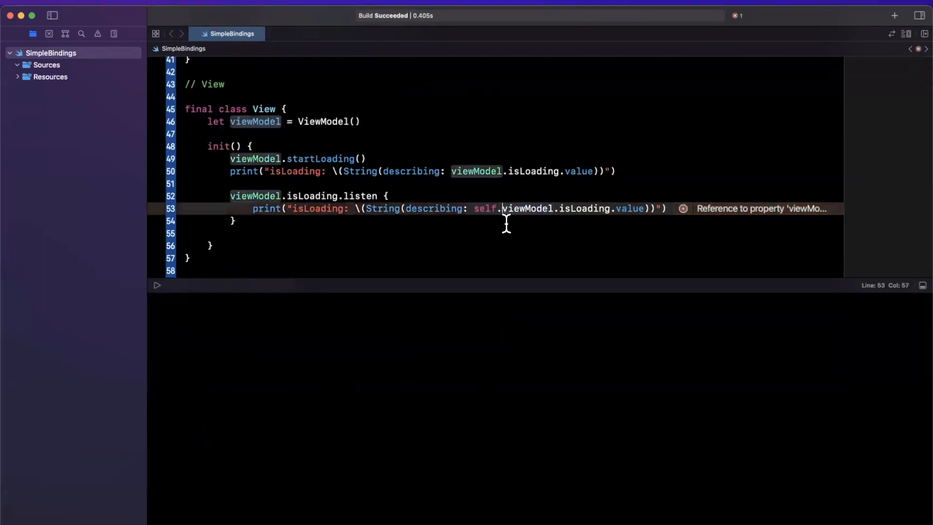
pyautogui.click(628, 220)
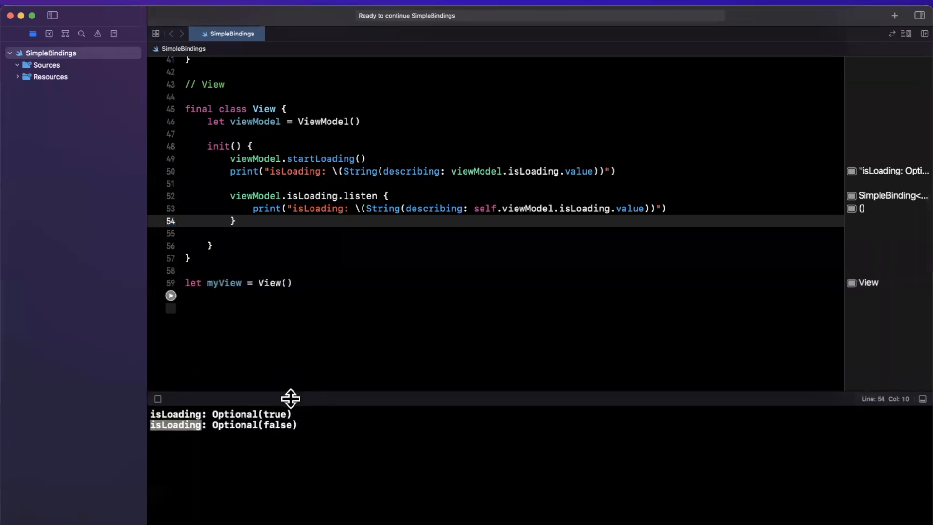
# Scroll up to view the console output showing isLoading Optional(true) then Optional(false).
pyautogui.scroll(3)
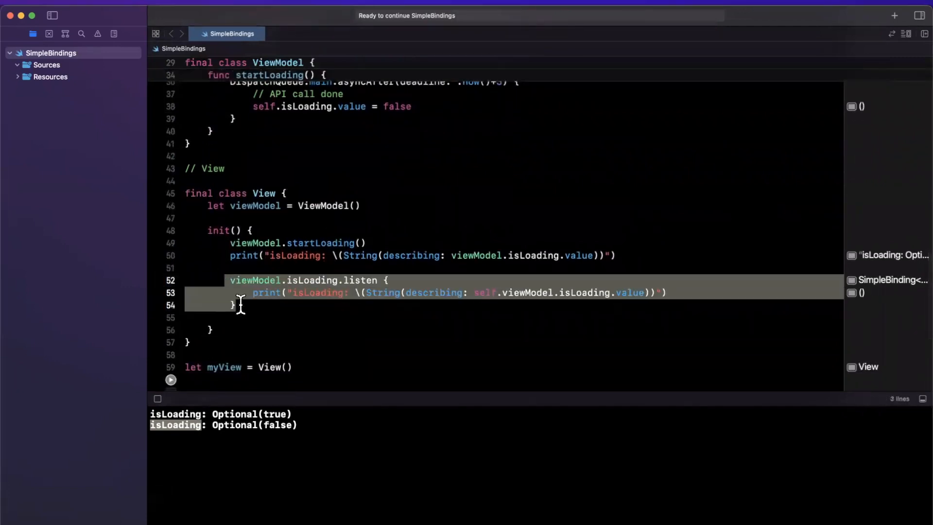
pyautogui.click(209, 317)
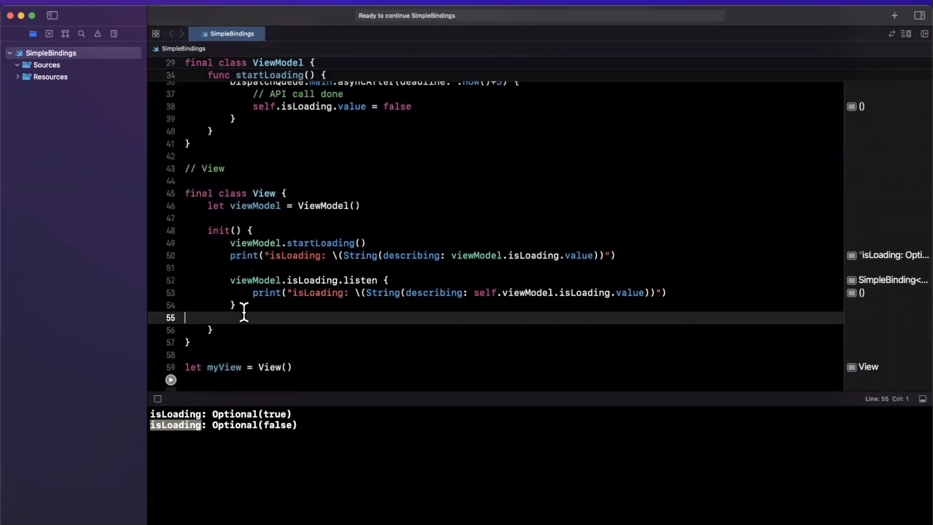
pyautogui.scroll(3)
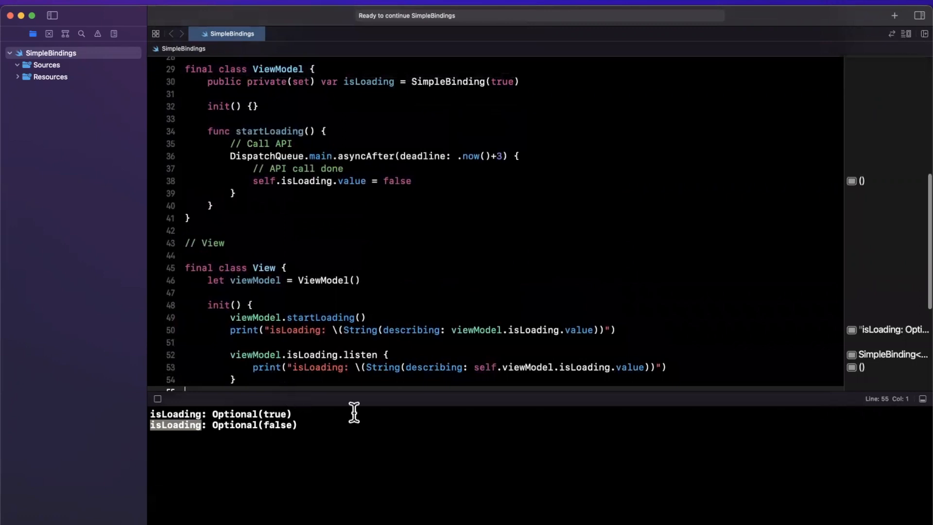
pyautogui.scroll(3)
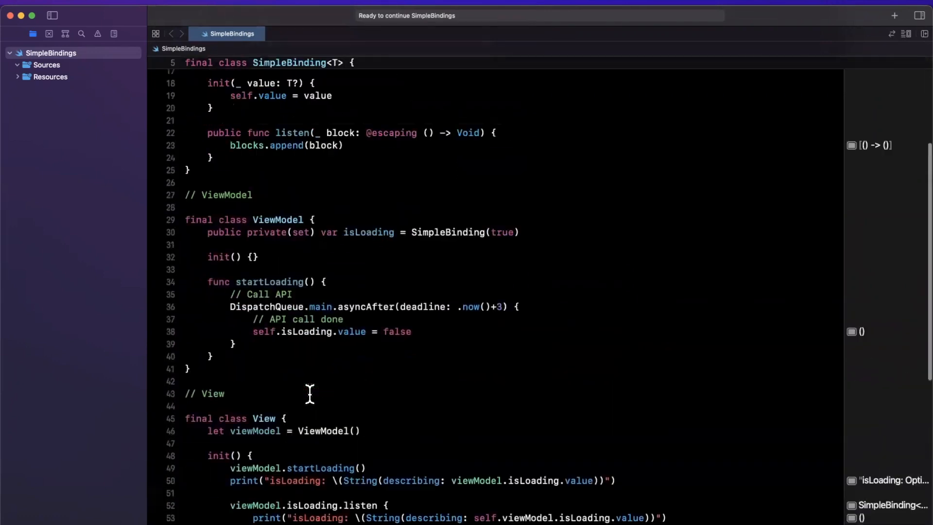
pyautogui.scroll(3)
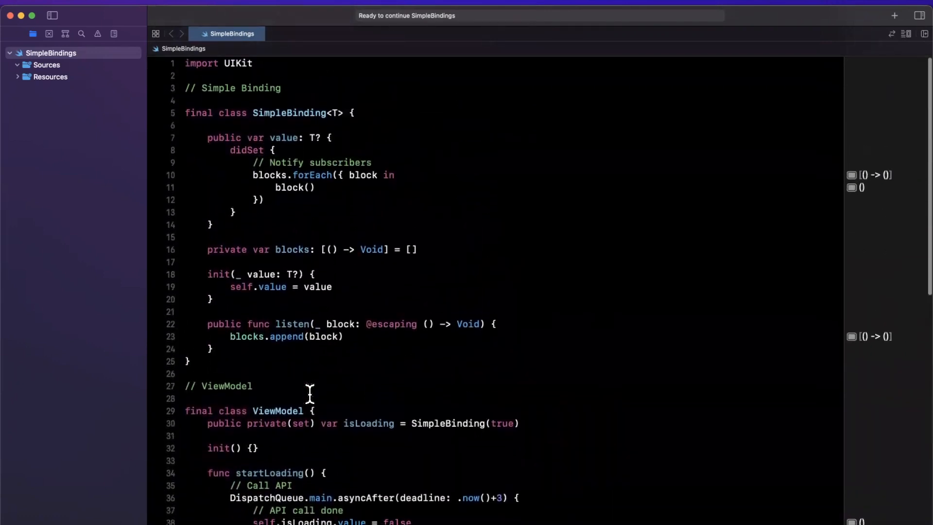
pyautogui.scroll(-3)
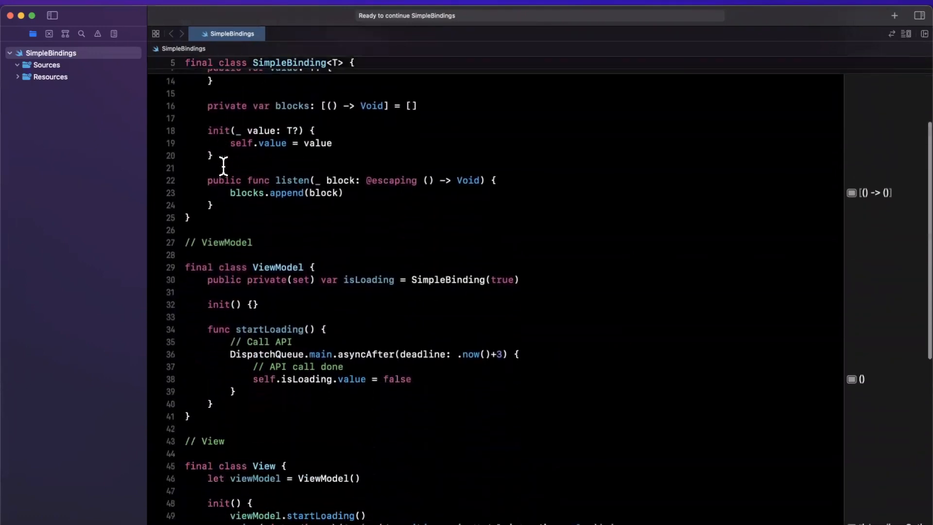
pyautogui.scroll(-3)
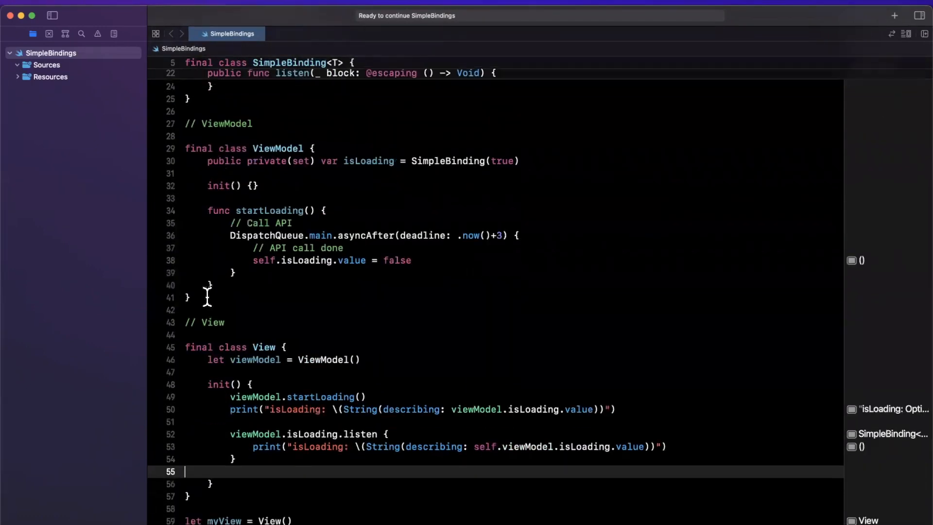
pyautogui.click(236, 136)
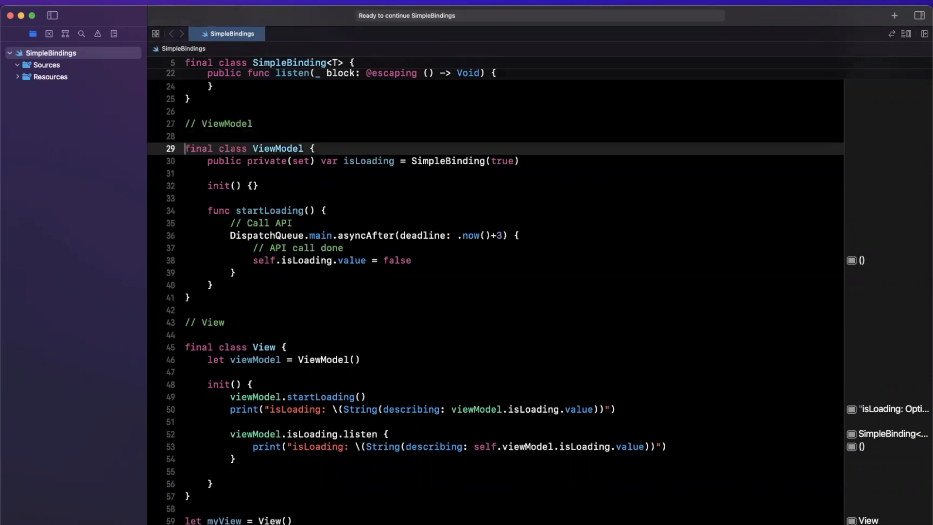
pyautogui.scroll(-3)
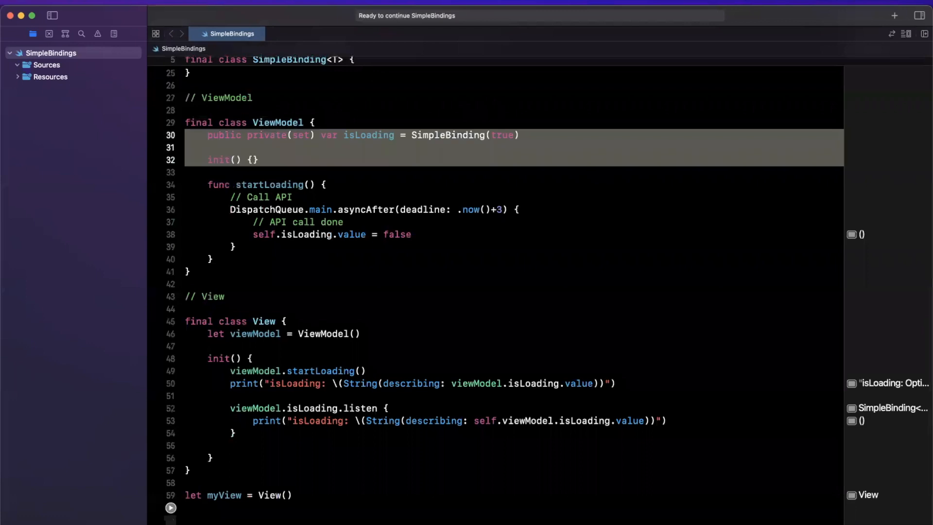
pyautogui.click(238, 135)
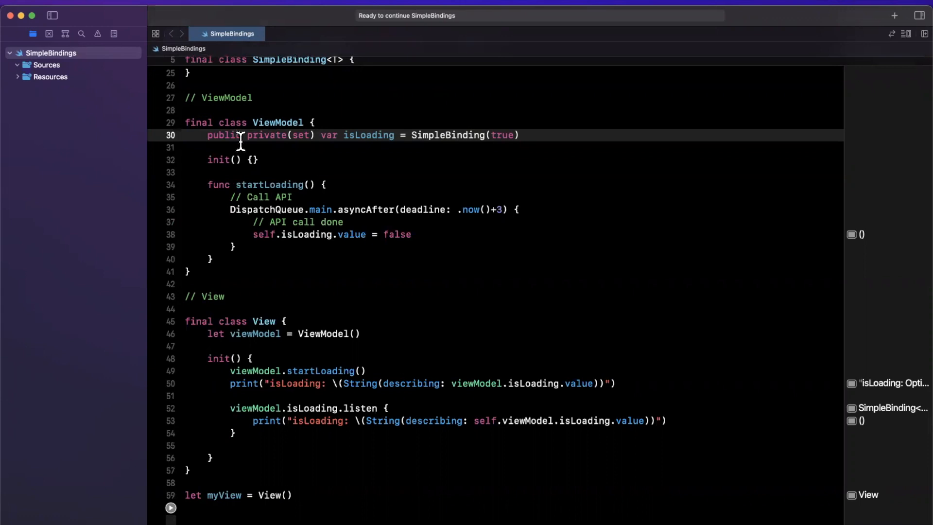
pyautogui.scroll(-3)
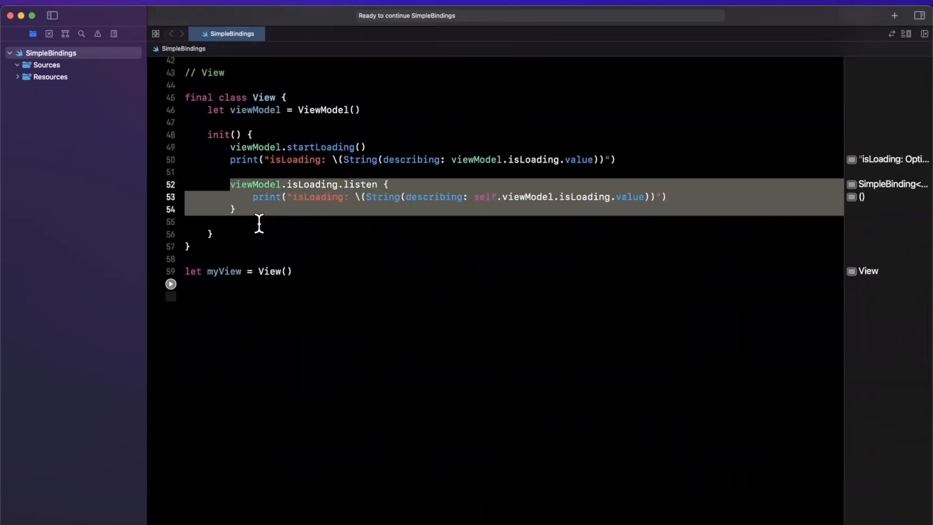
pyautogui.click(259, 222)
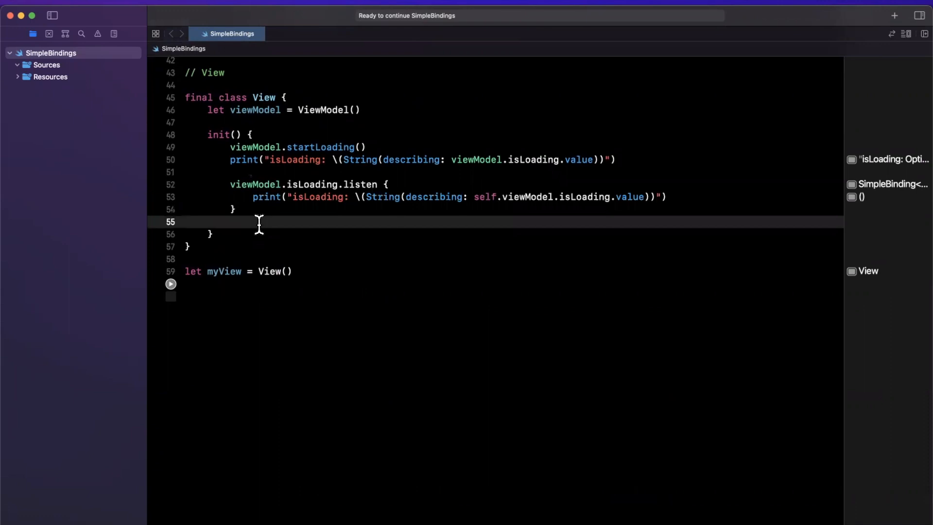
pyautogui.click(186, 221)
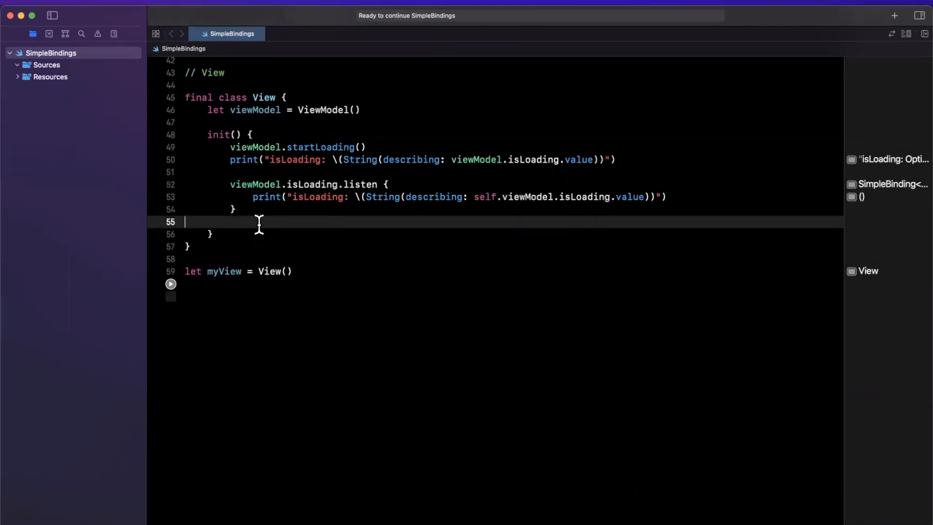
pyautogui.scroll(3)
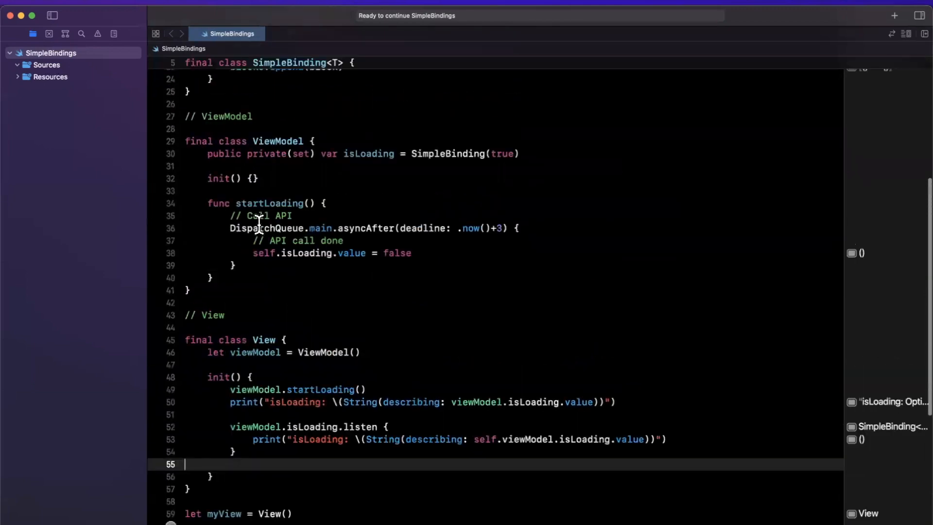
pyautogui.scroll(3)
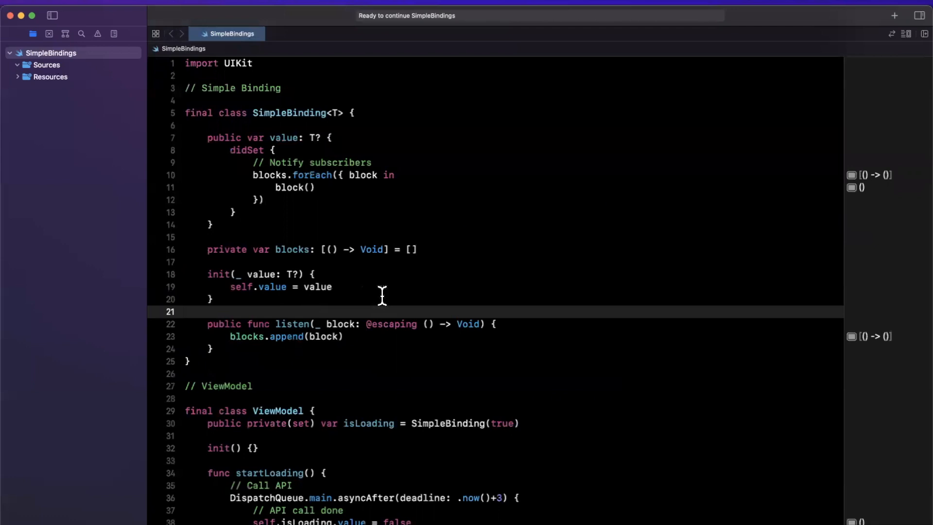
pyautogui.click(380, 299)
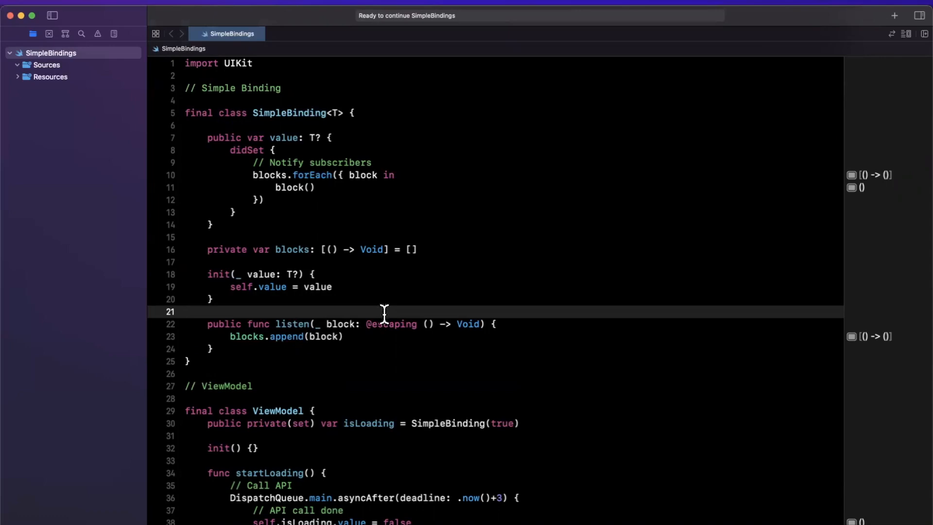
pyautogui.moveTo(476, 260)
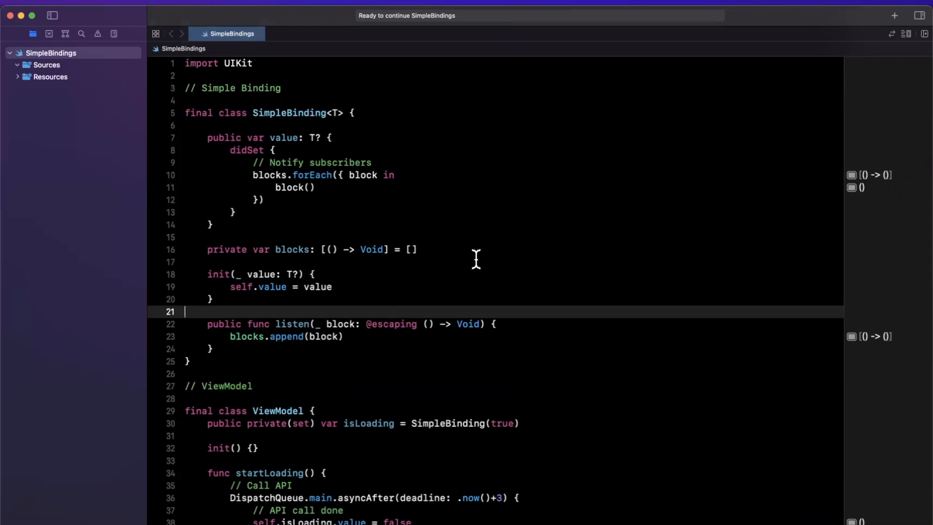